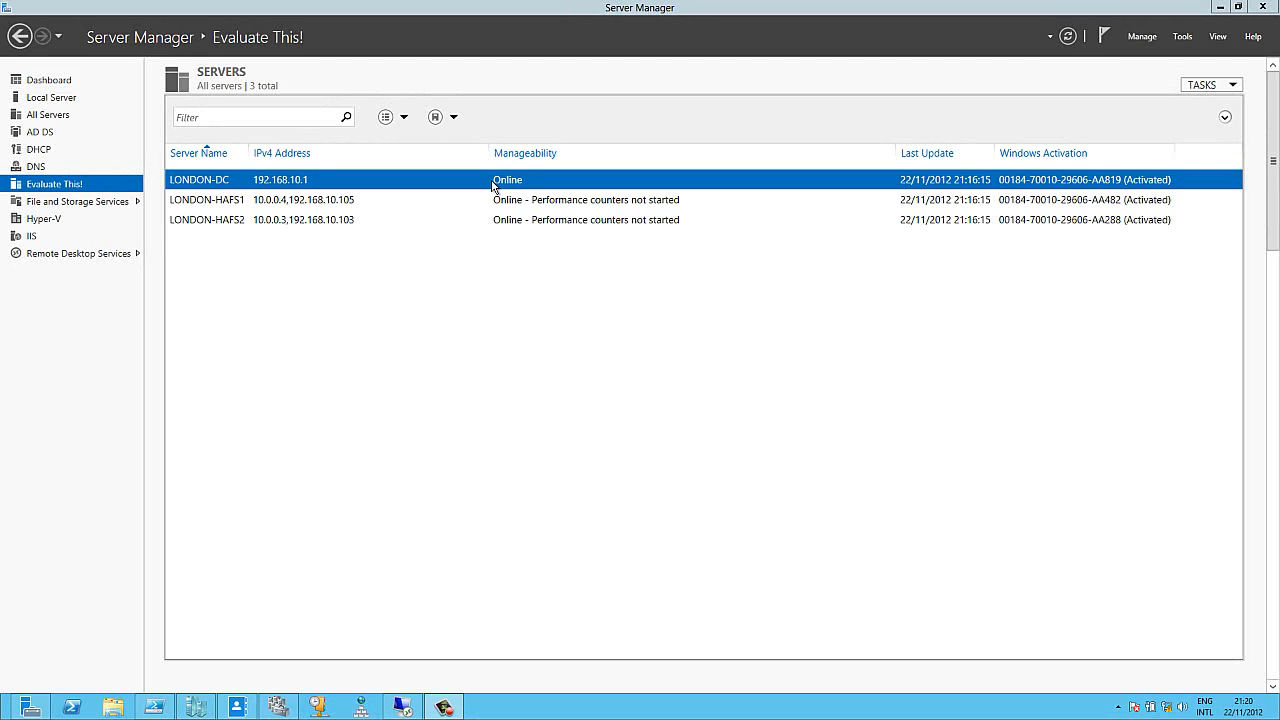
Step: Run the script lines that install Failover Clustering on LONDON-HAFS1 and LONDON-HAFS2 and create HAFSCluster
click(420, 199)
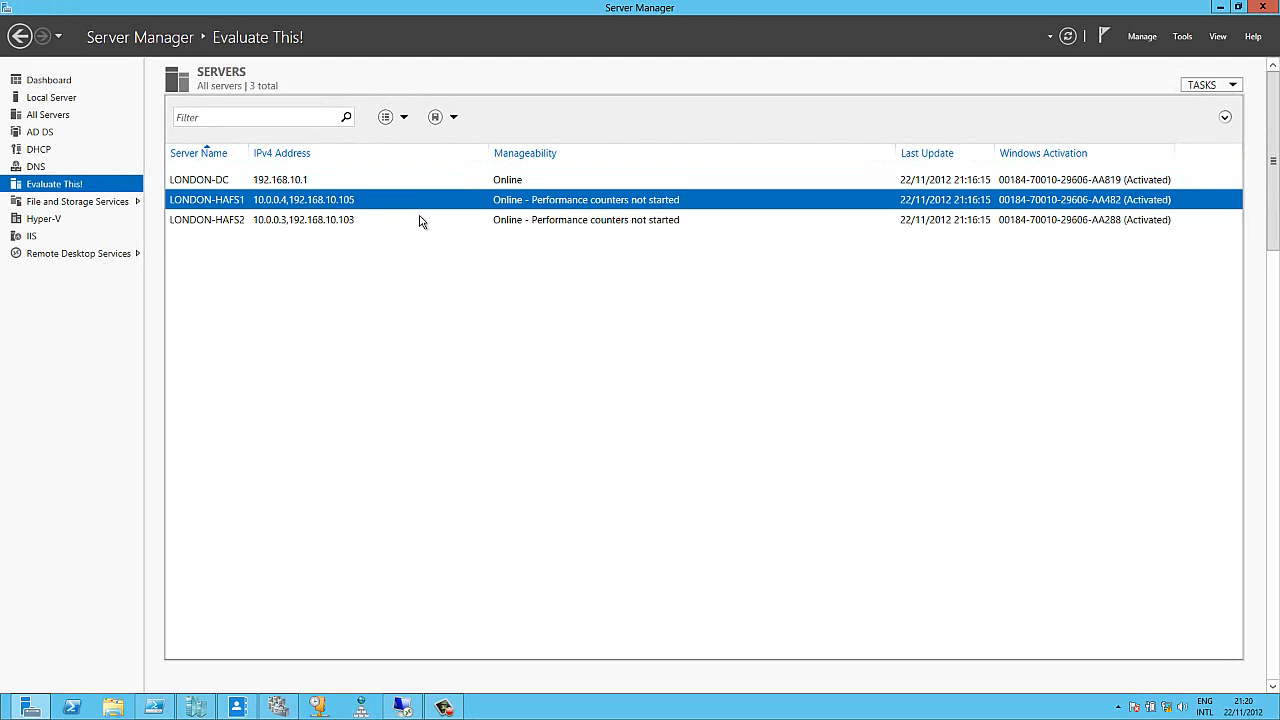
click(420, 219)
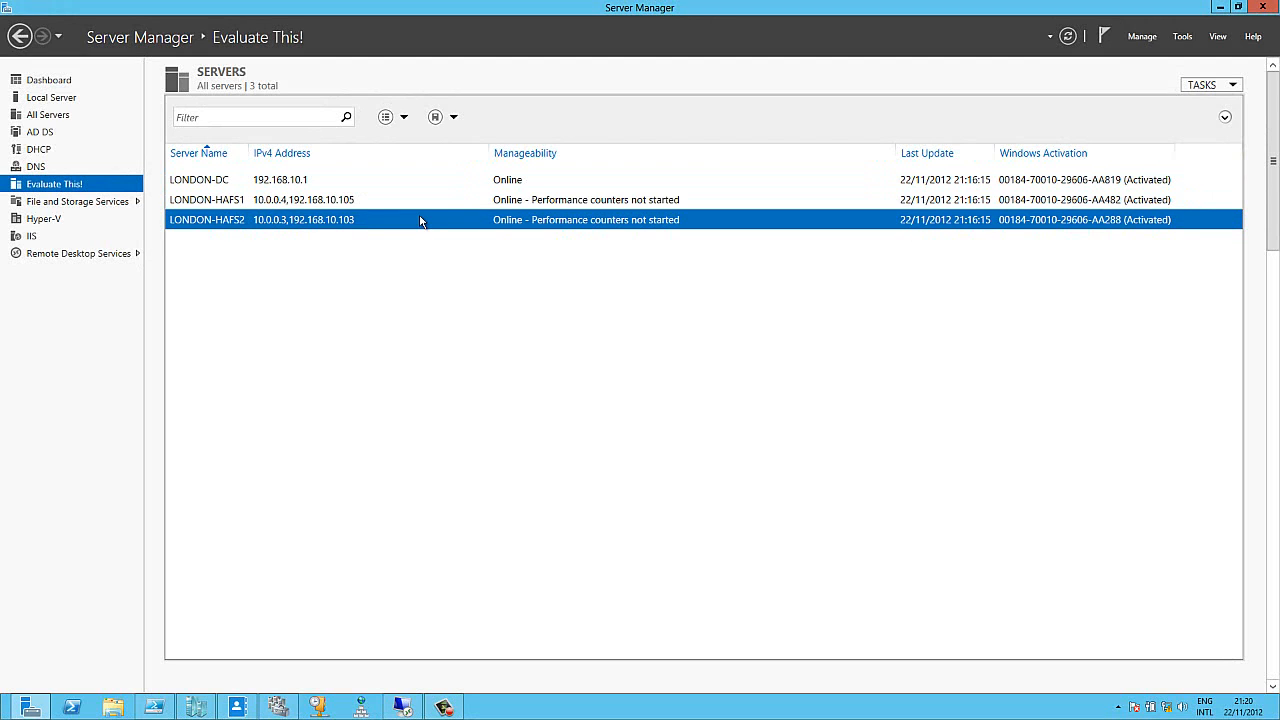
mouse_move(410, 208)
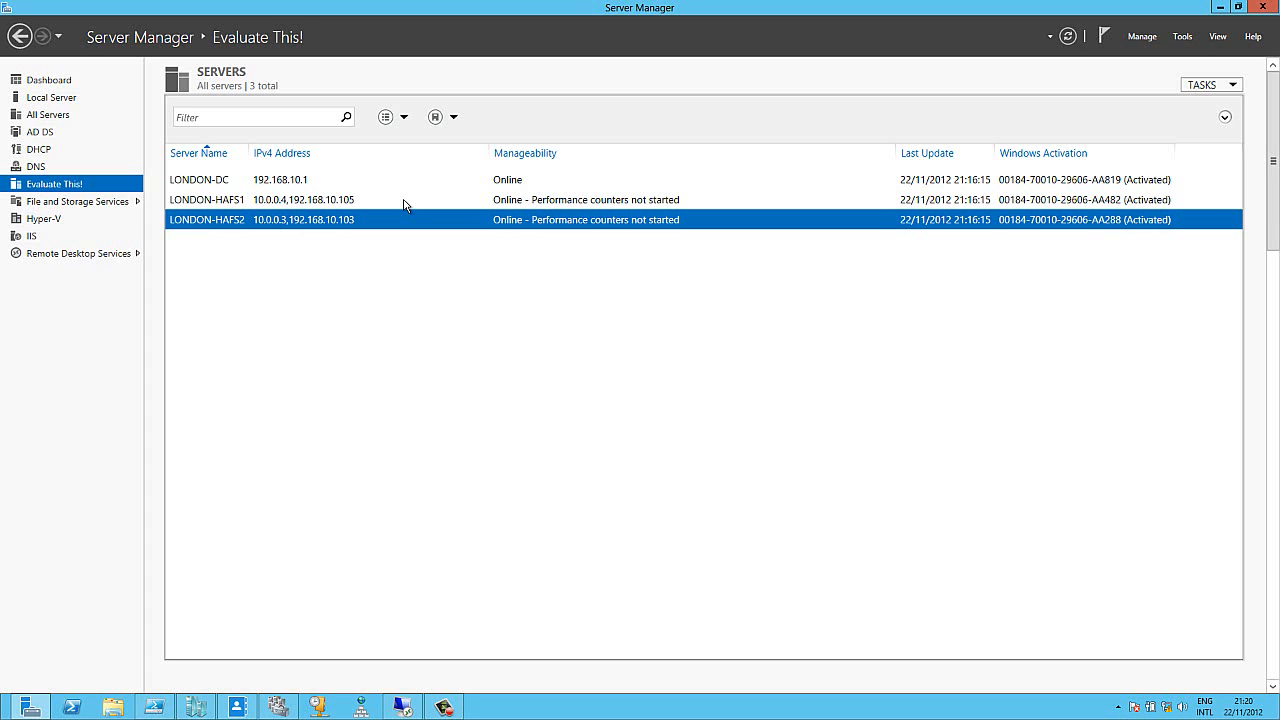
mouse_move(168, 671)
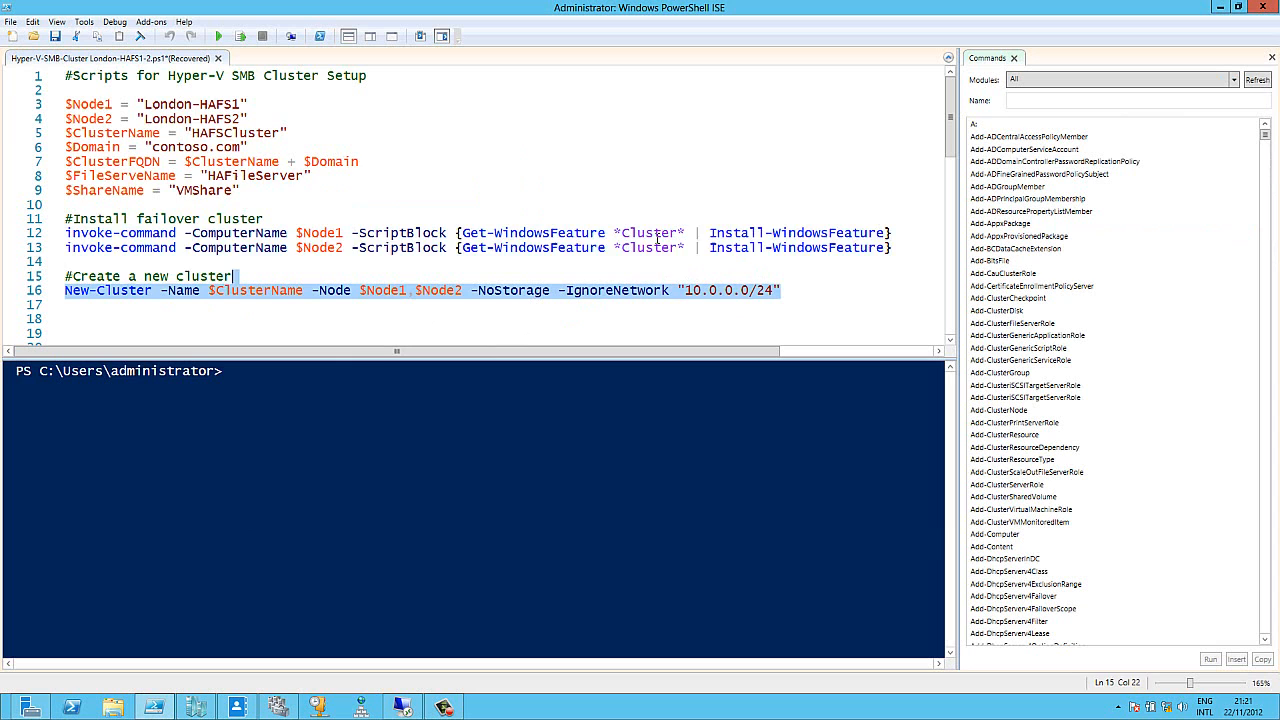
click(217, 36)
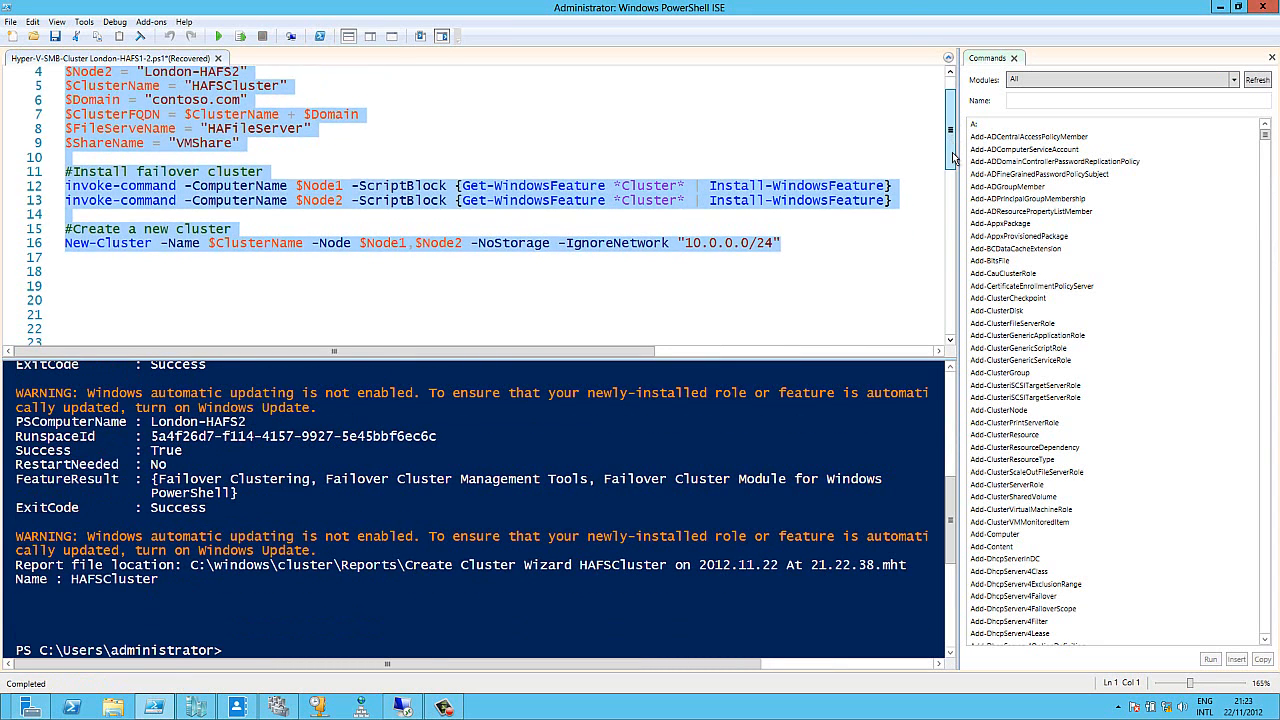
scroll(down, 3)
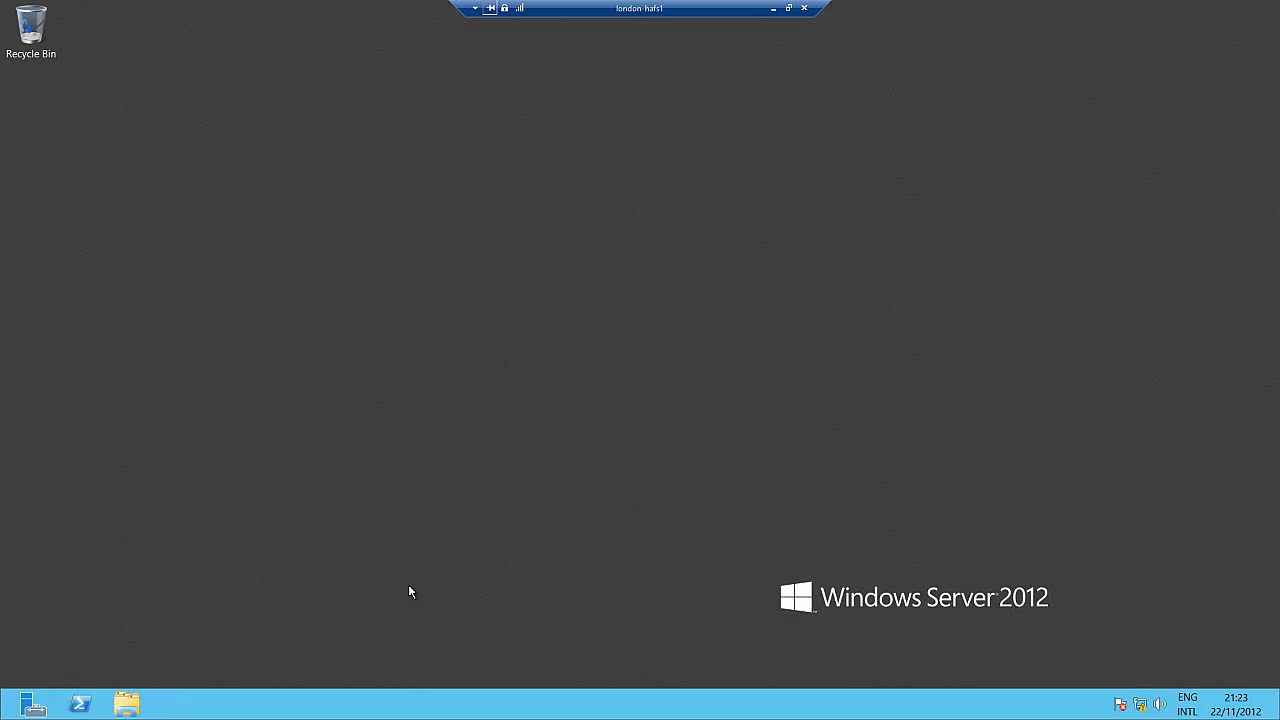
Step: Show HAFSCluster.Contoso.com's nodes and its empty Disks list under Storage
click(126, 704)
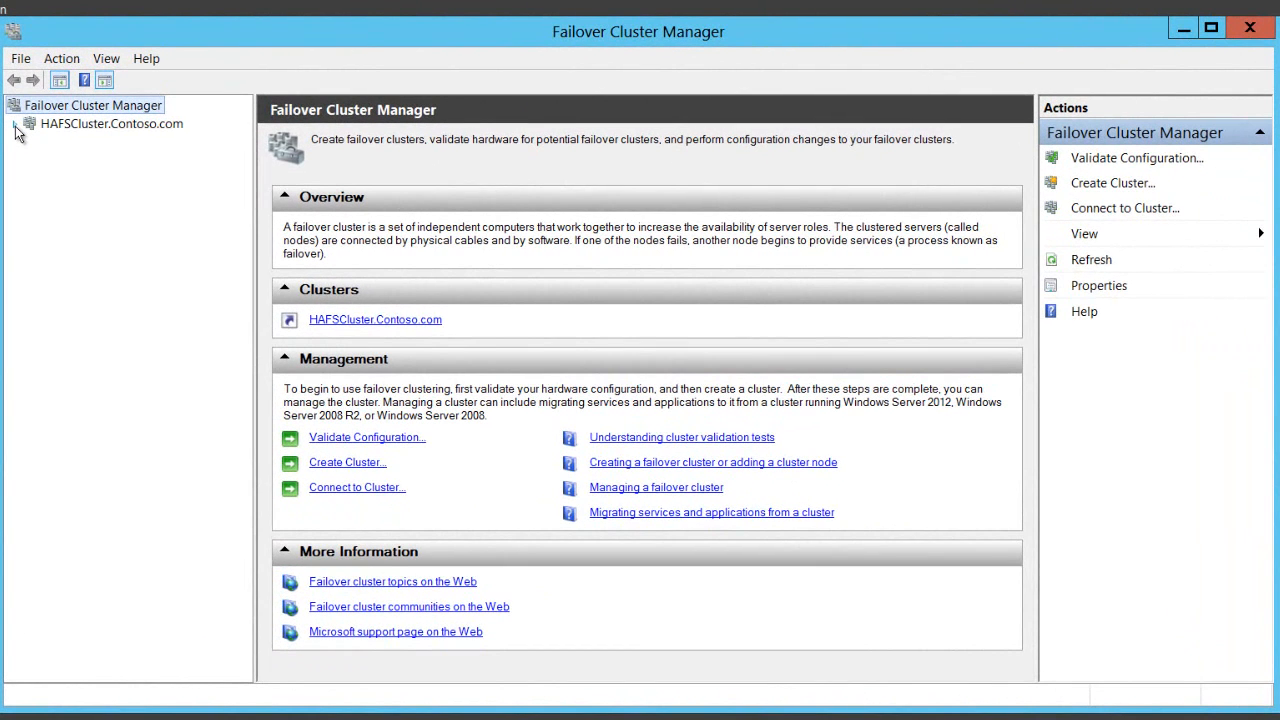
click(16, 123)
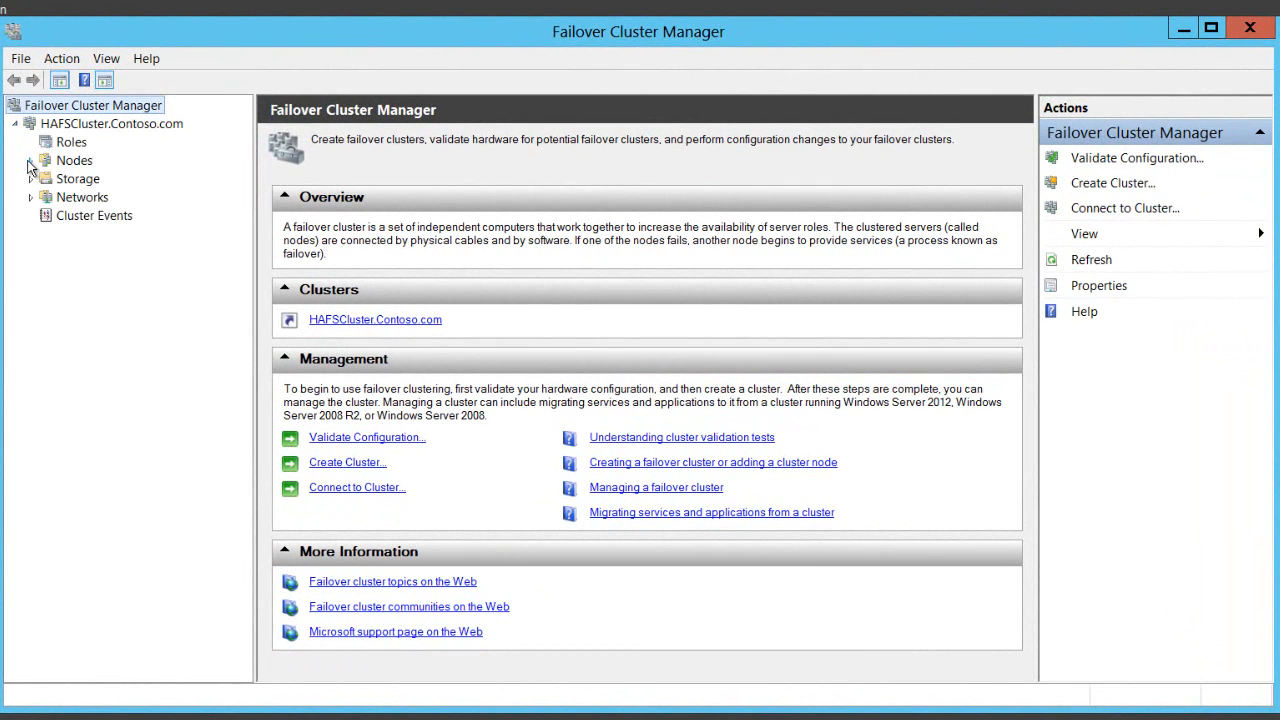
click(30, 160)
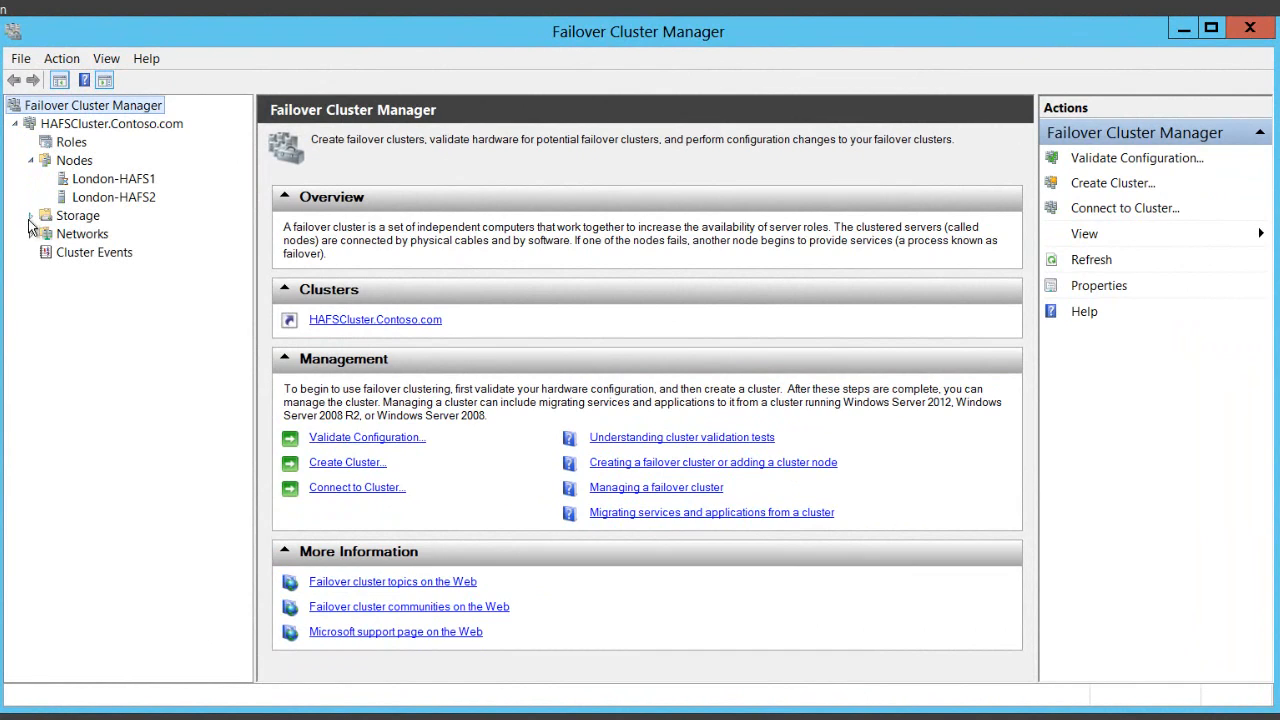
click(32, 215)
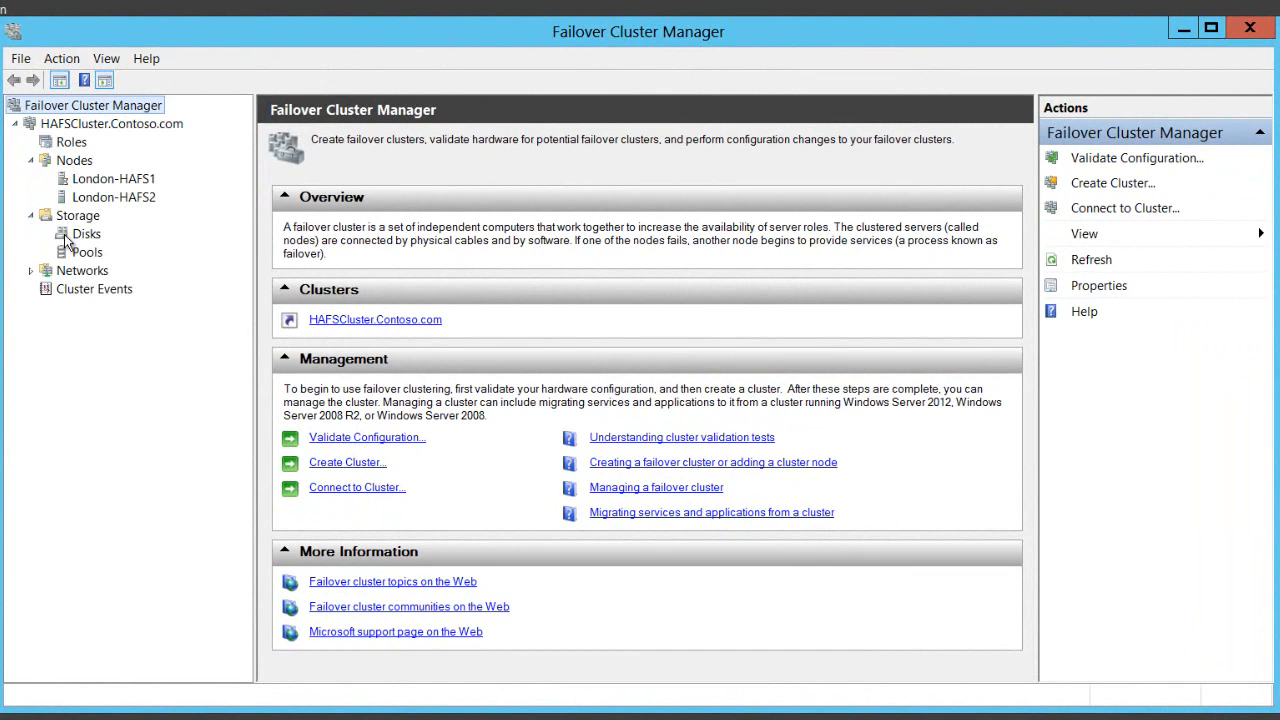
click(87, 234)
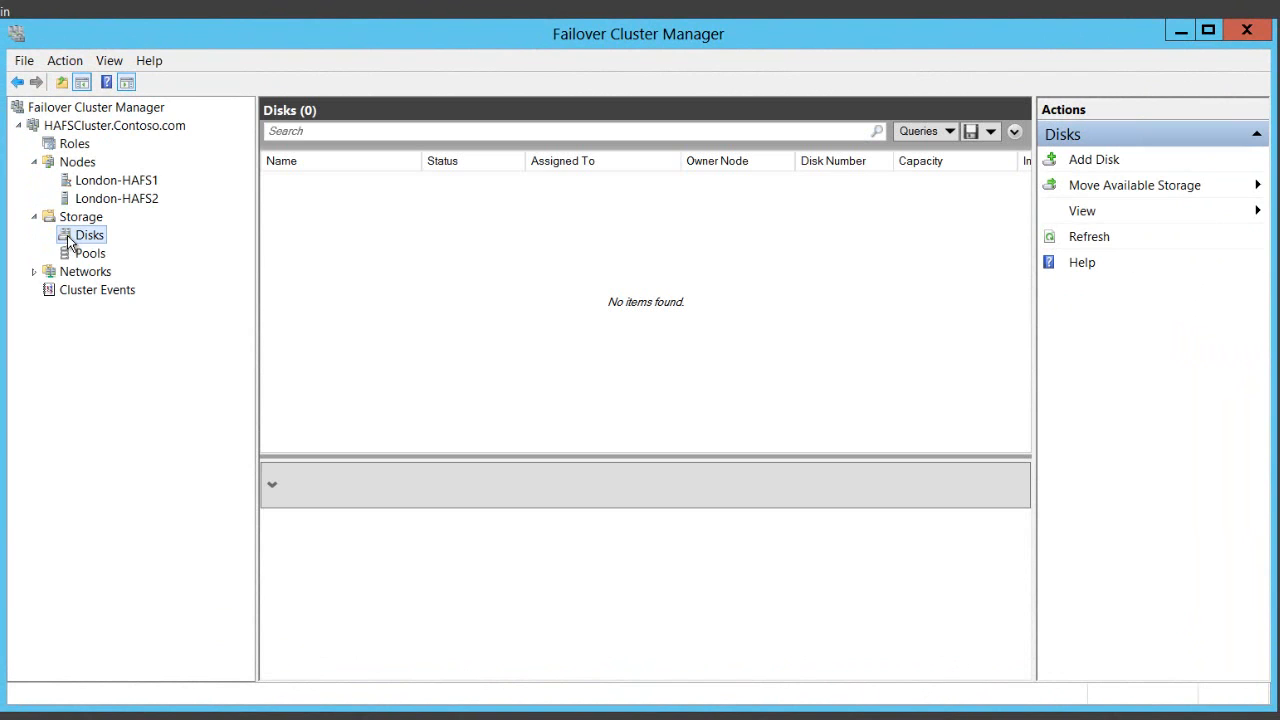
Step: Add Cluster Disk 1 (250 GB, volume E:) to cluster storage, then go to Roles
click(1093, 159)
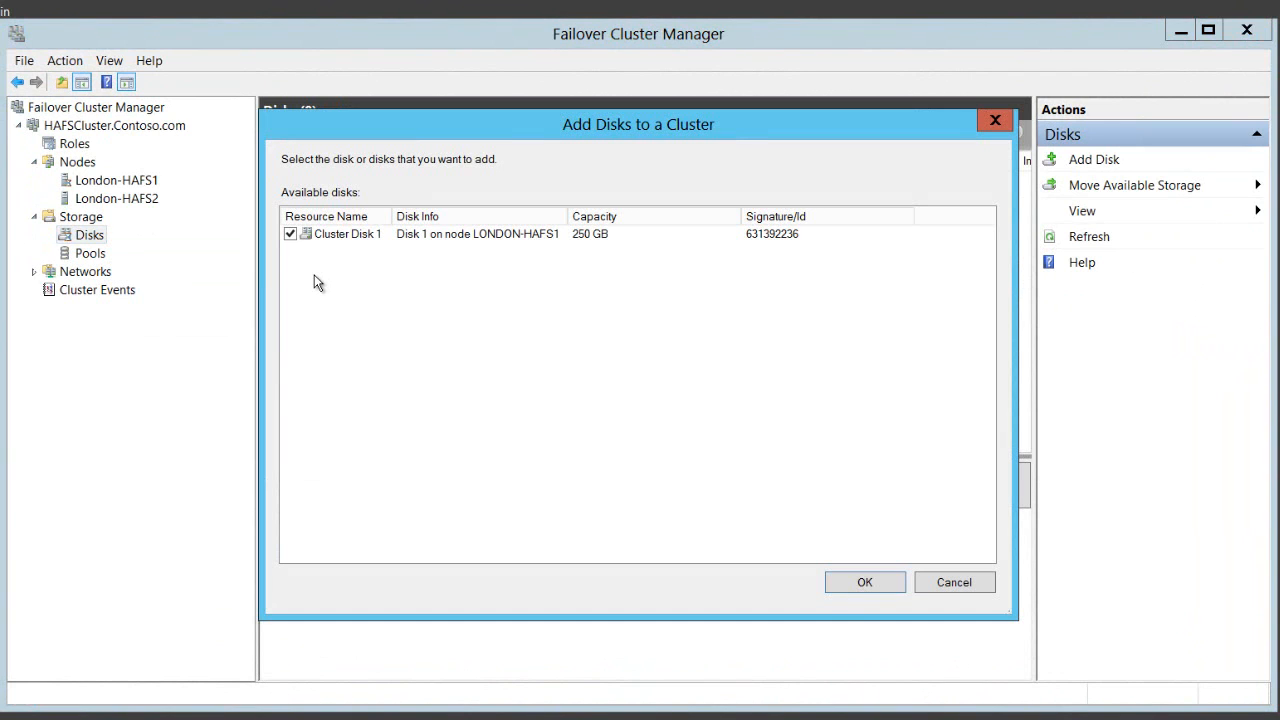
click(864, 582)
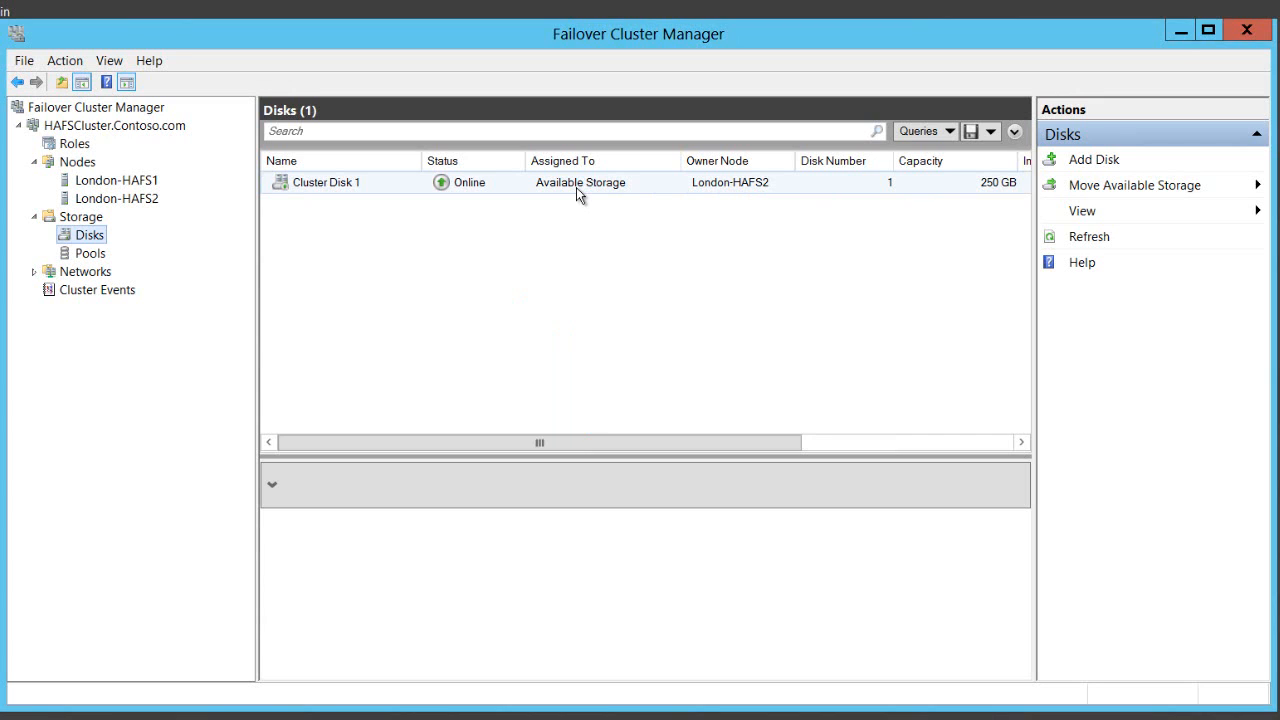
click(326, 182)
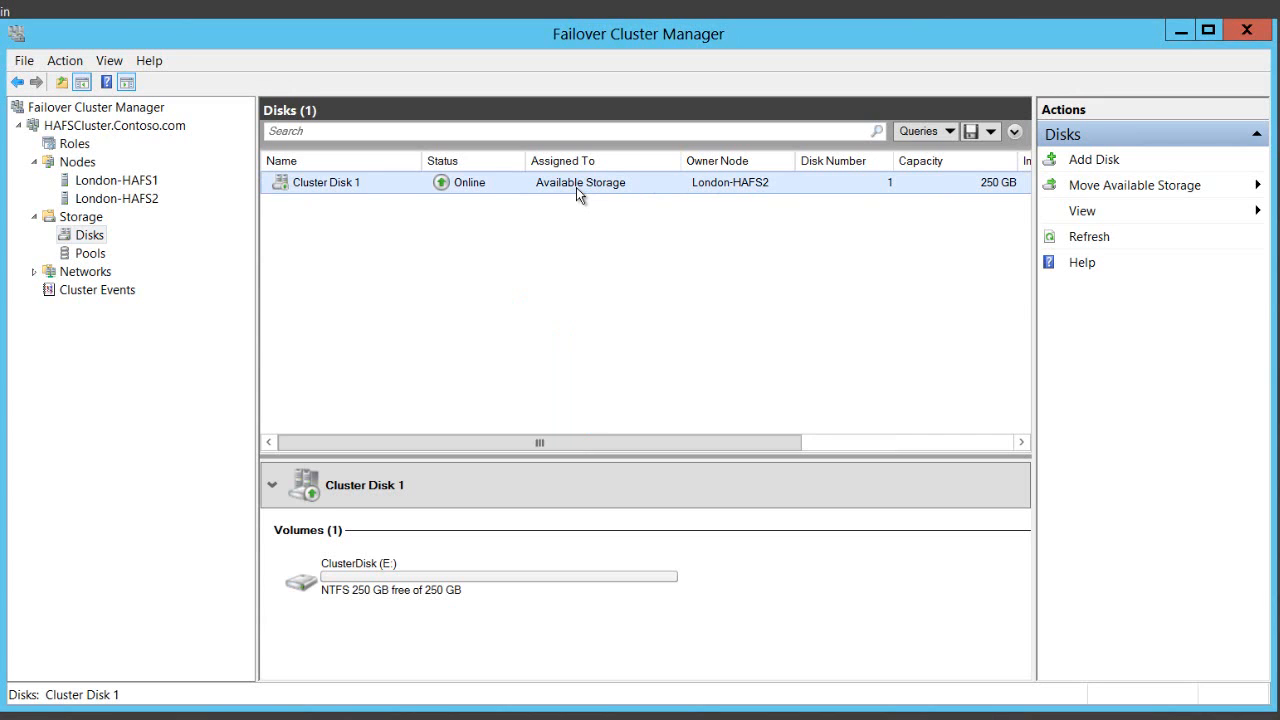
click(326, 182)
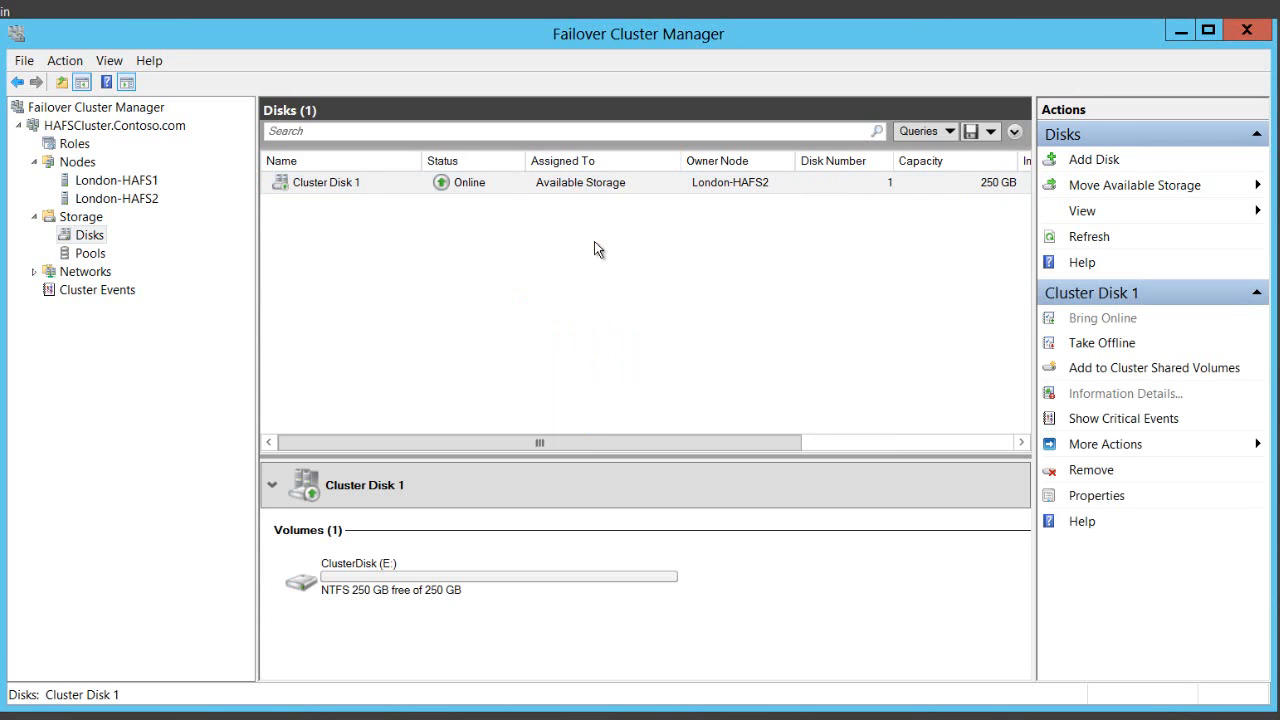
click(73, 143)
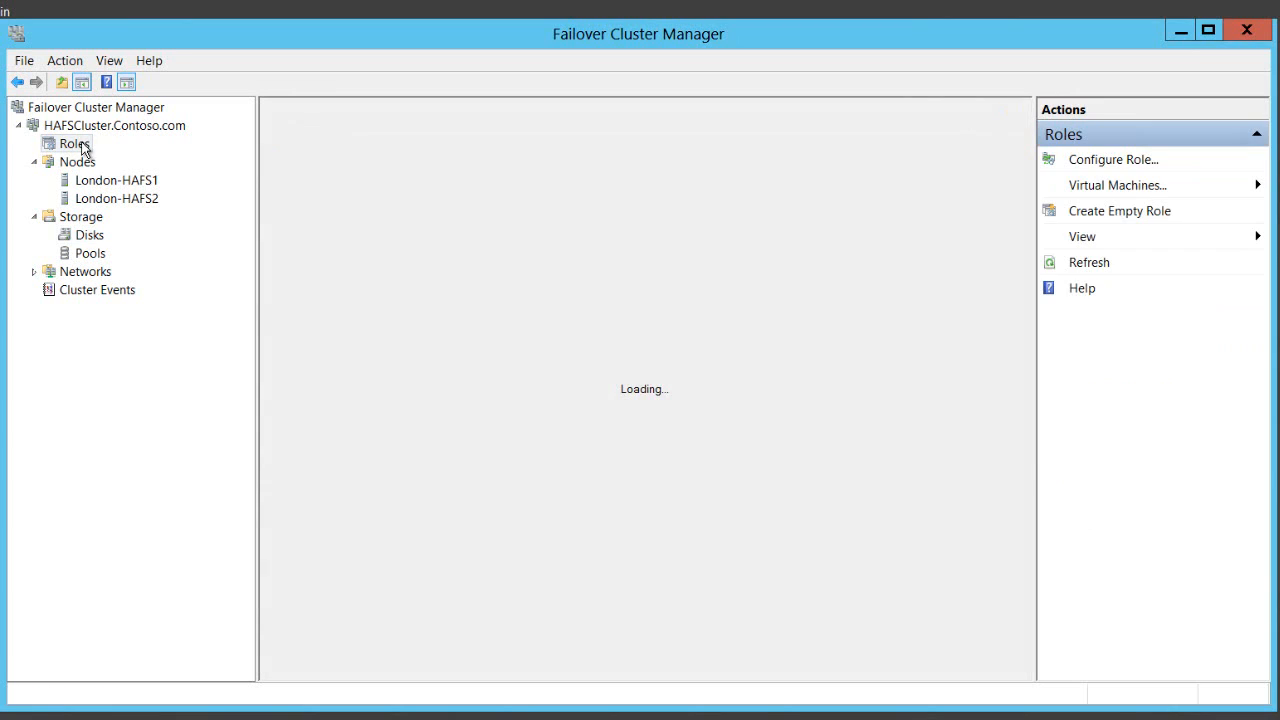
Step: Start the High Availability Wizard and choose File Server as the role type
click(74, 143)
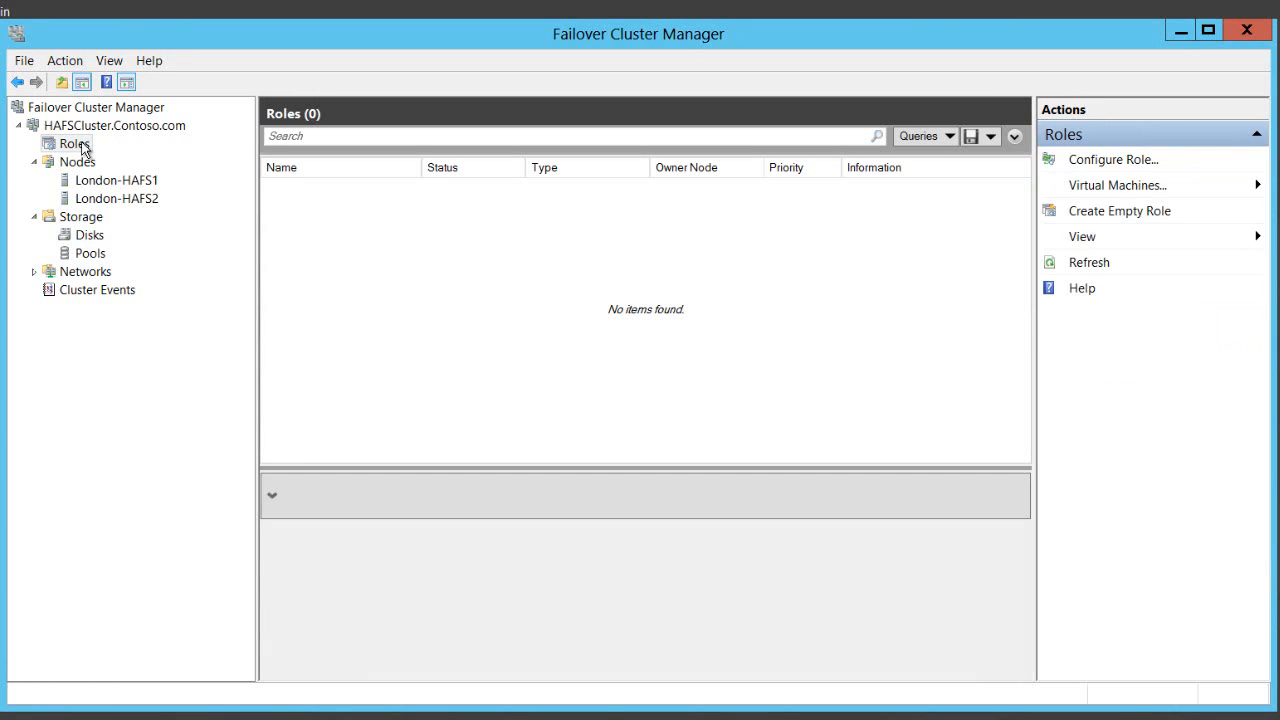
click(73, 143)
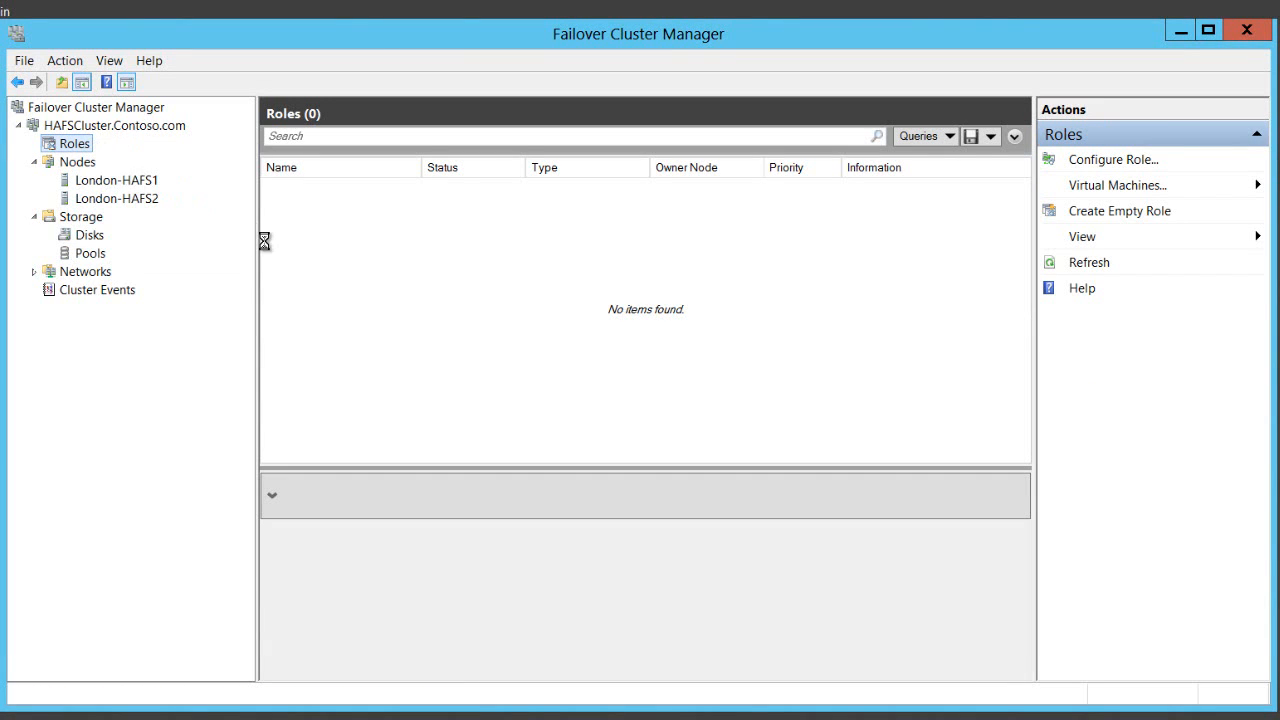
click(1113, 159)
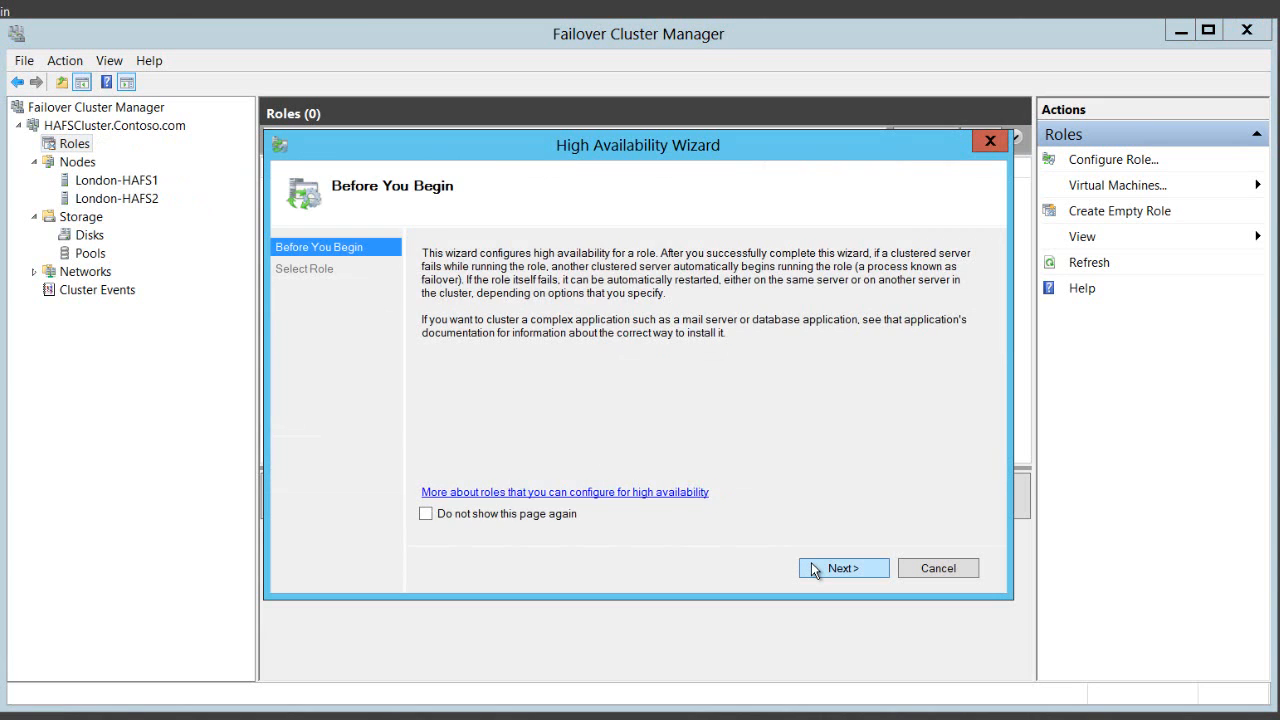
click(842, 568)
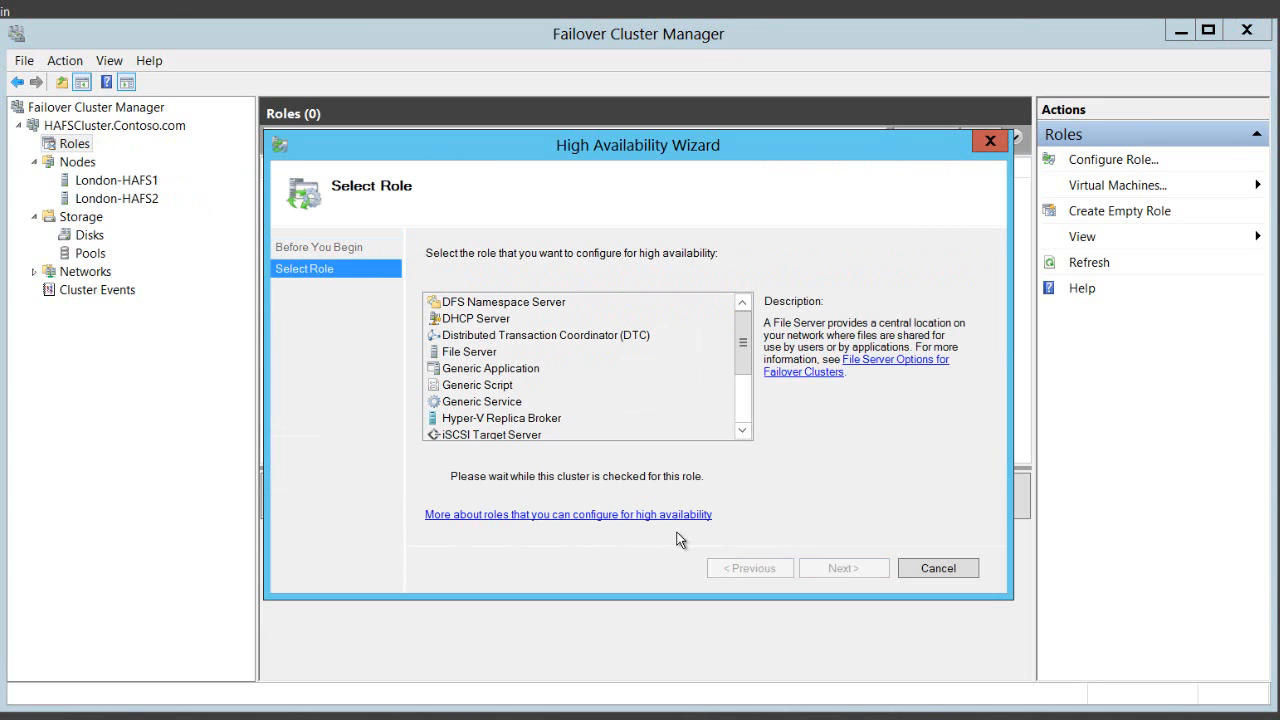
click(469, 351)
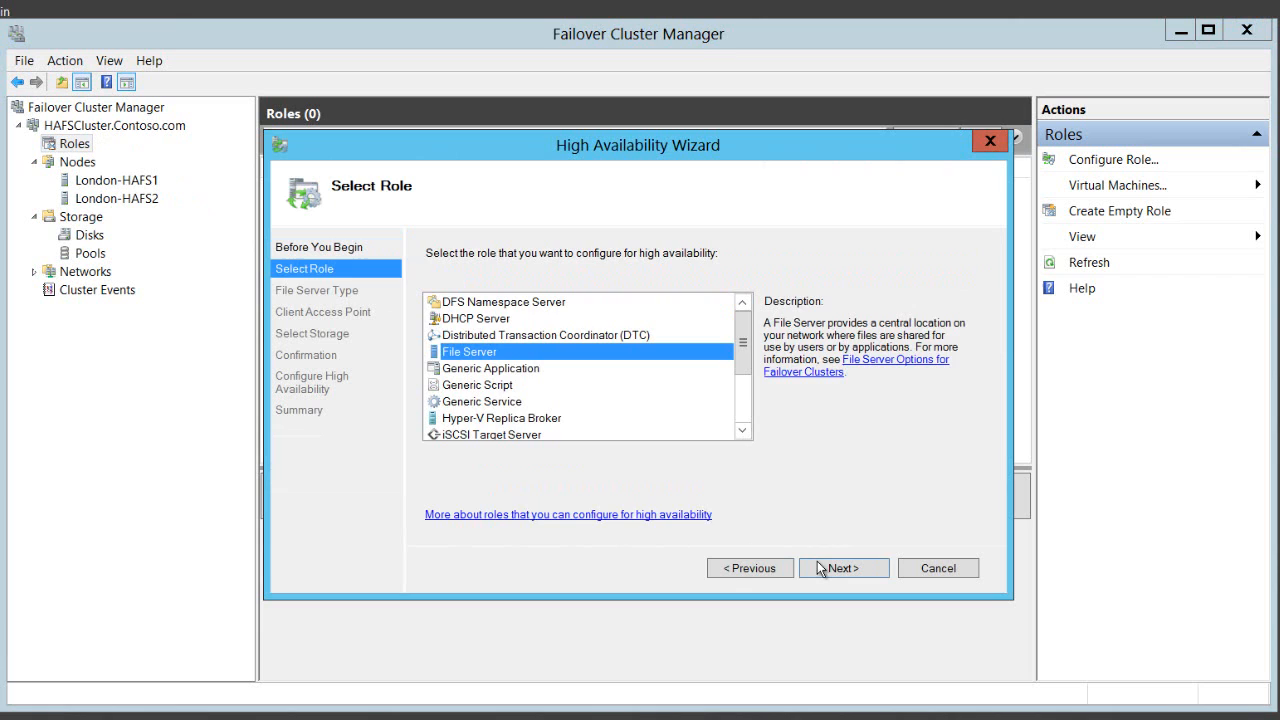
Step: Create a Scale-Out File Server for application data with client access name HAFileserver
click(842, 568)
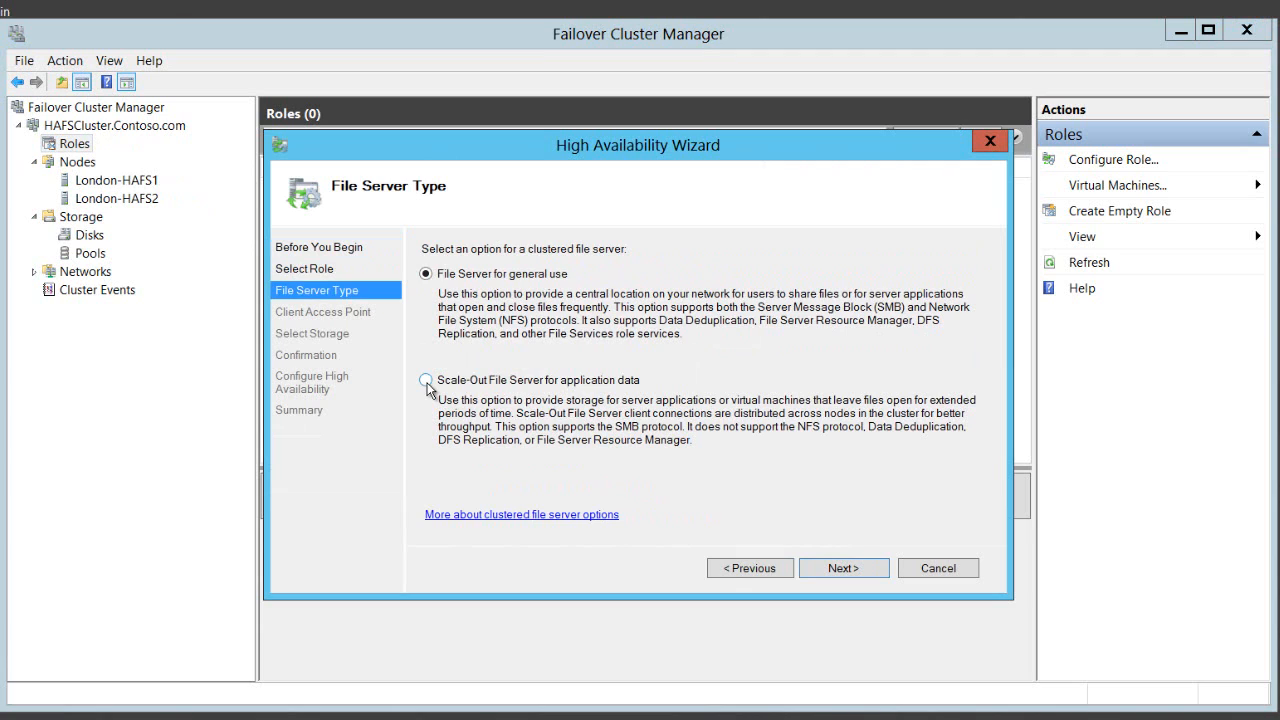
click(426, 380)
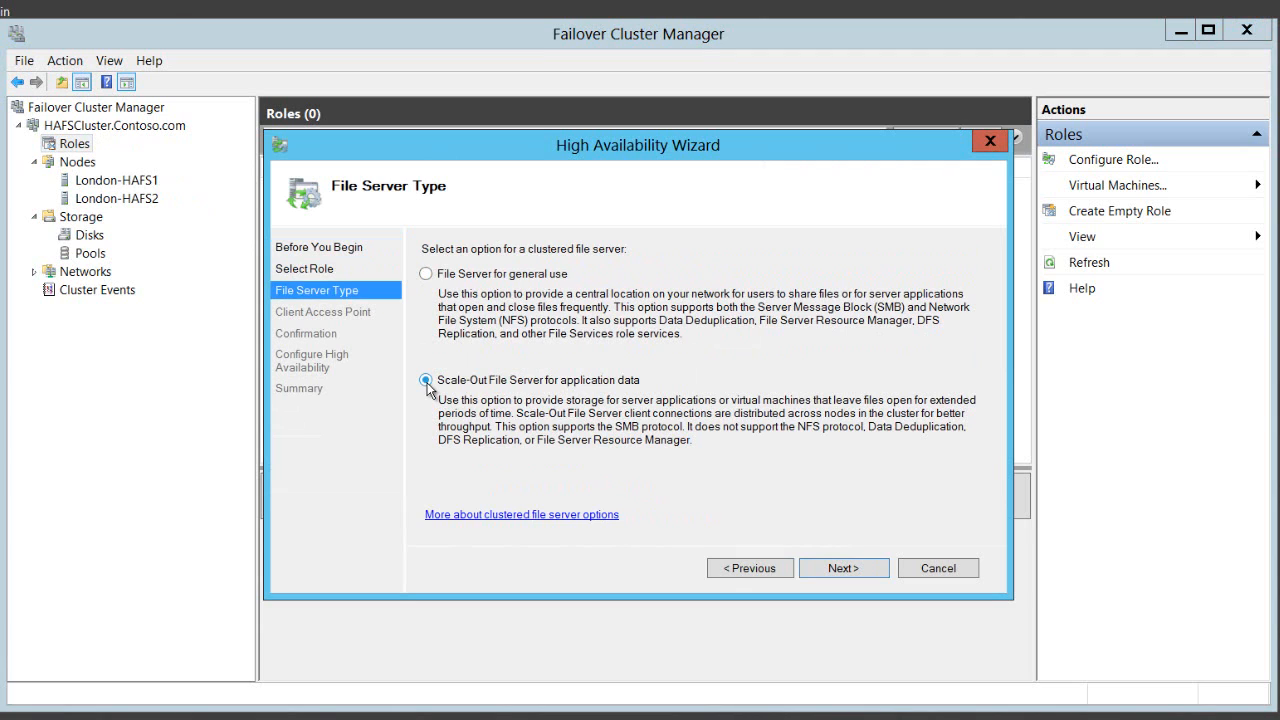
click(426, 381)
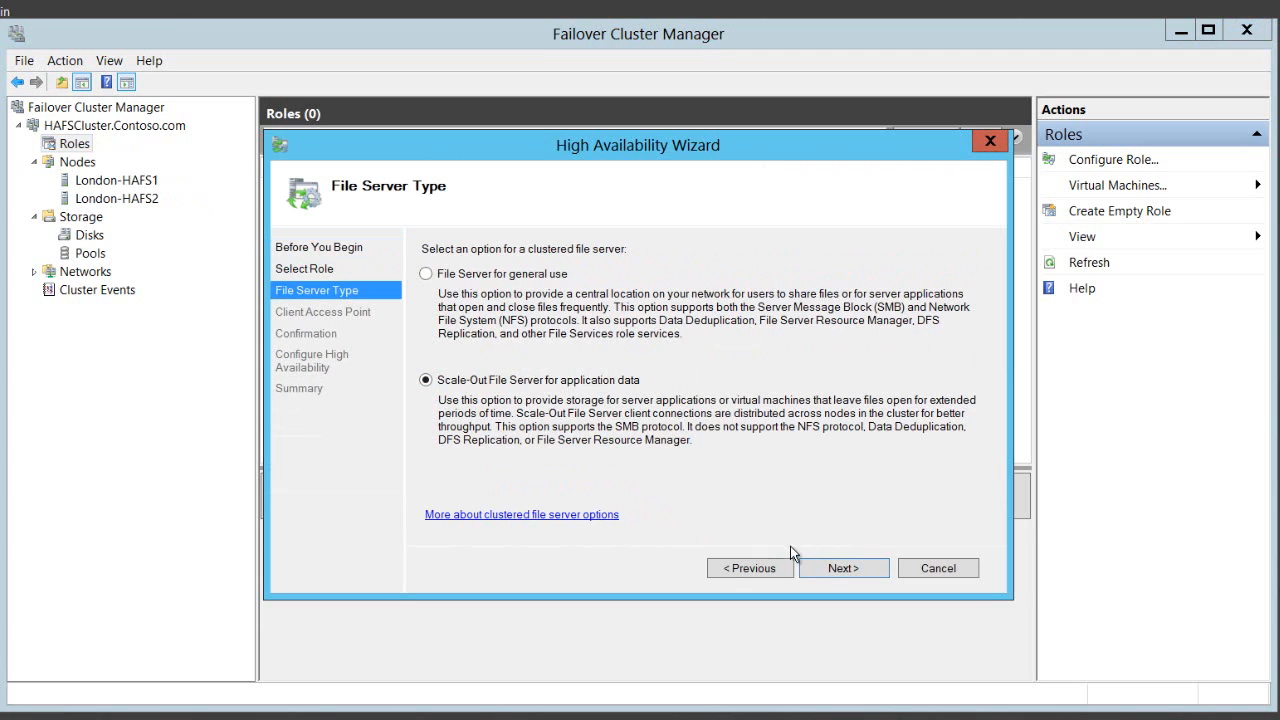
click(842, 568)
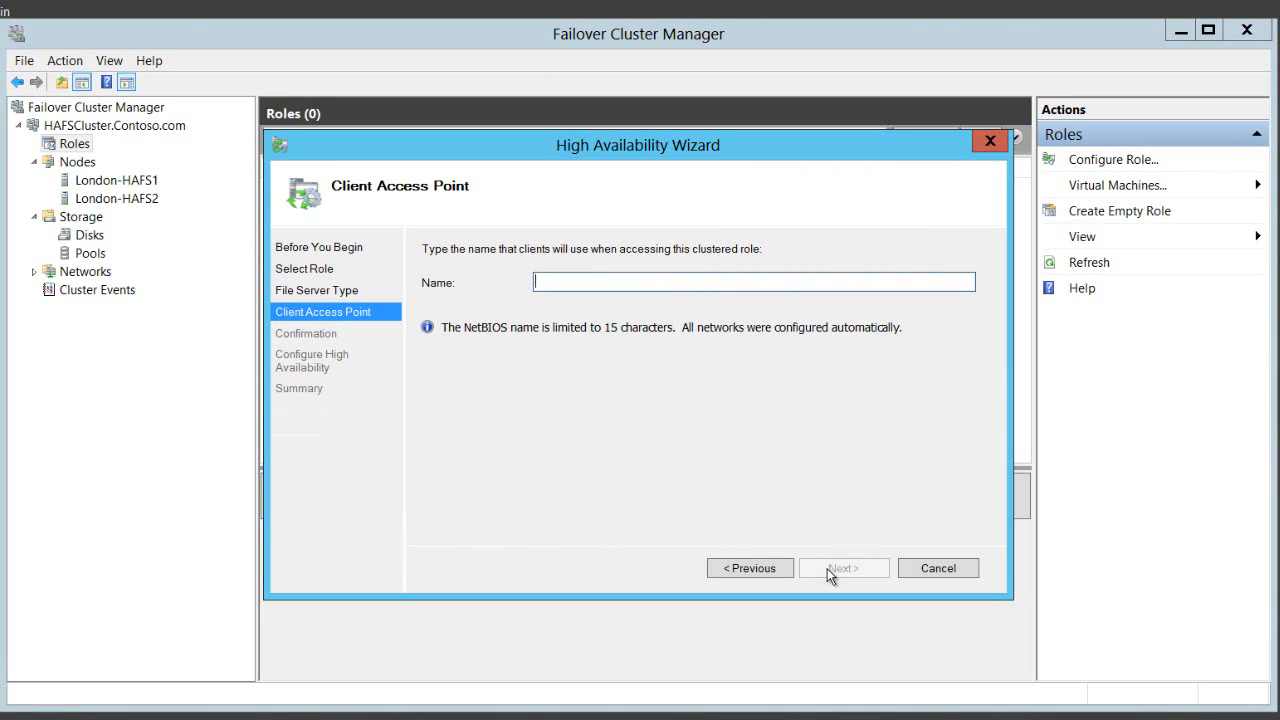
text(HAF)
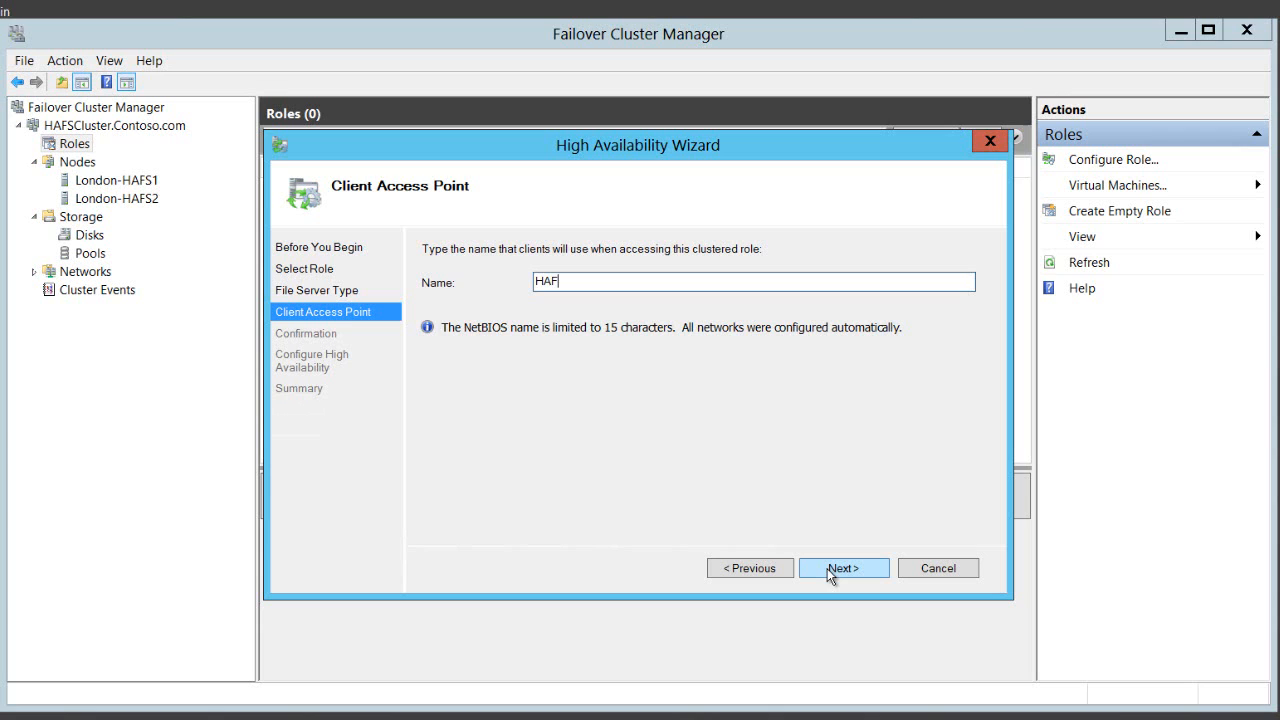
click(843, 568)
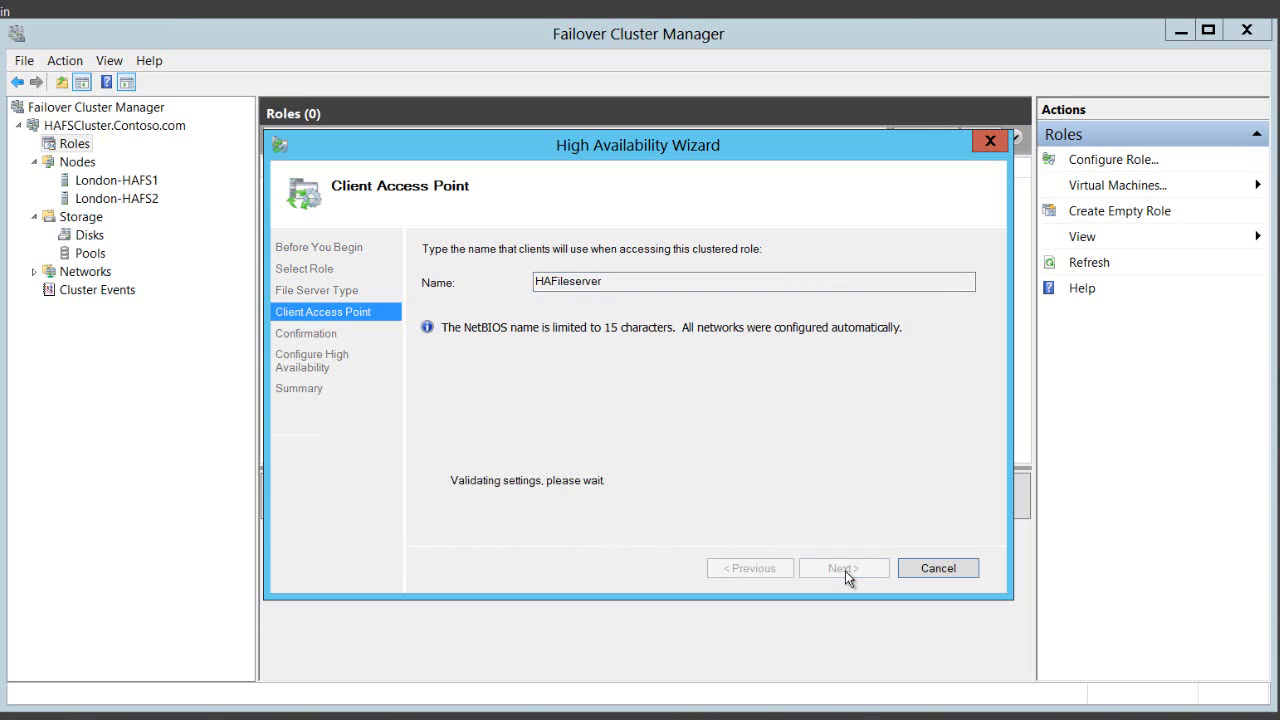
click(843, 567)
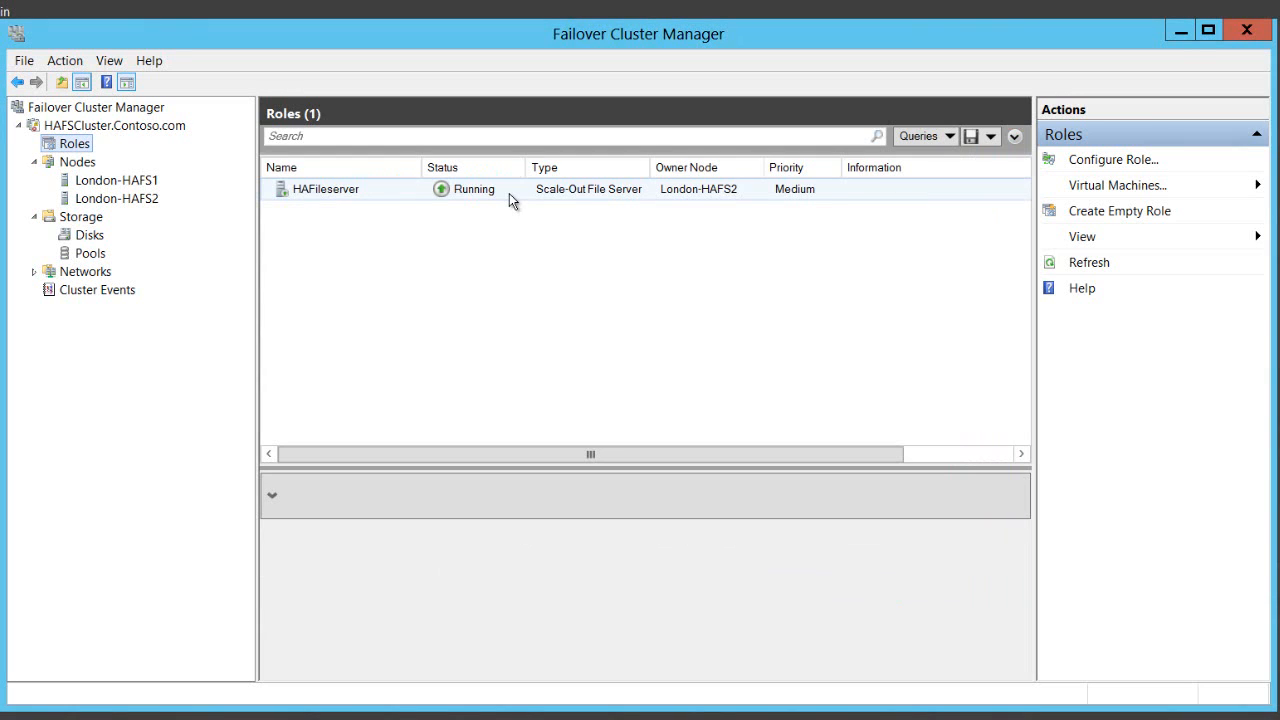
Step: Try Add File Share on HAFileserver and dismiss the Client Access Point not ready error
click(325, 189)
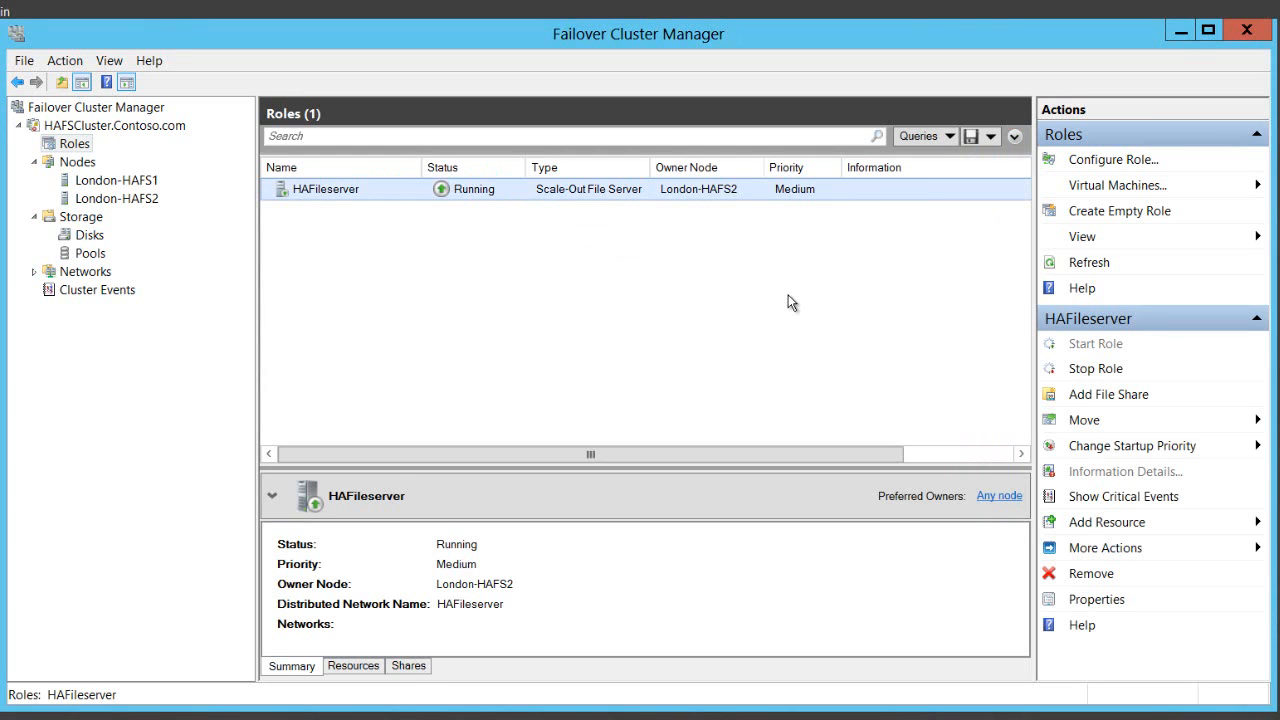
mouse_move(1080, 405)
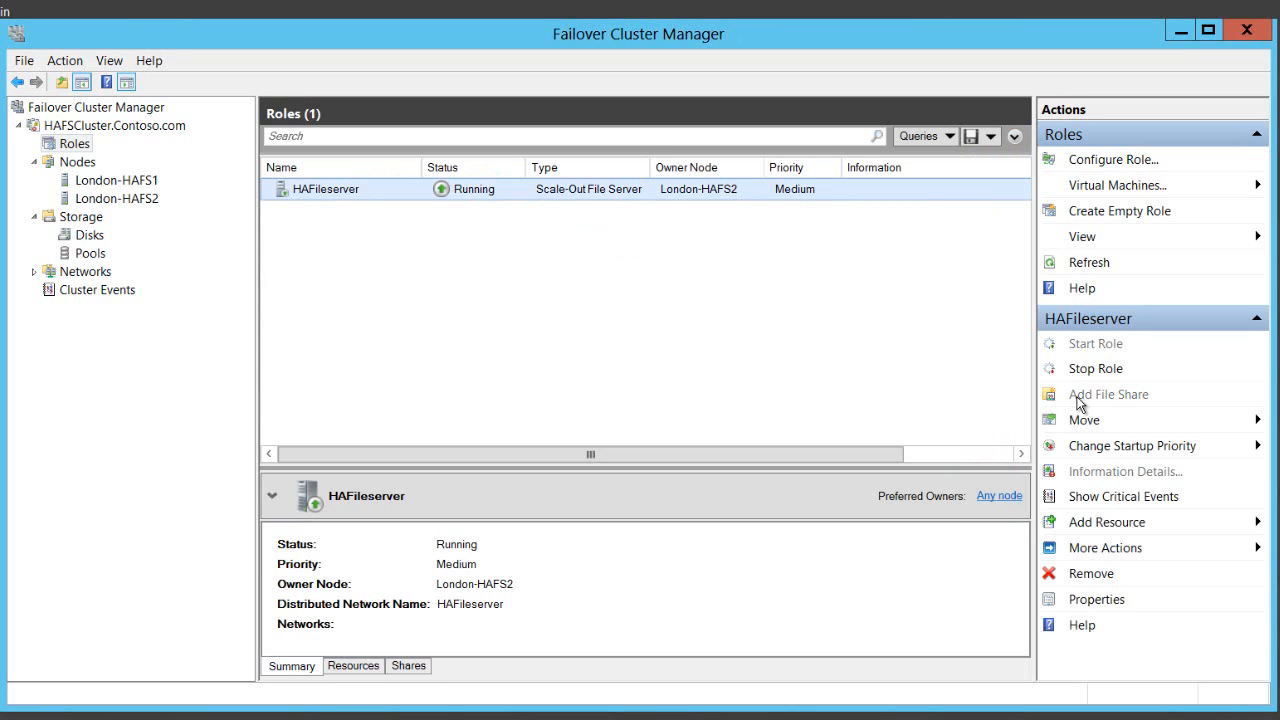
click(1108, 394)
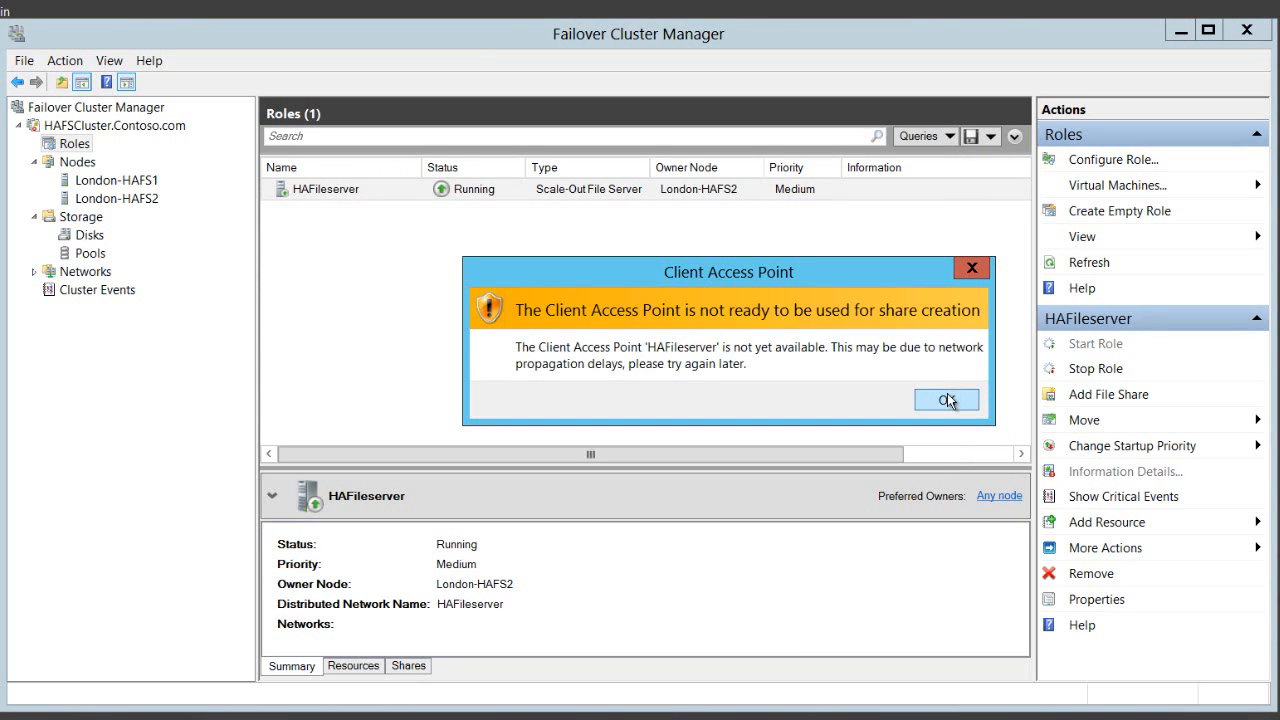
click(945, 399)
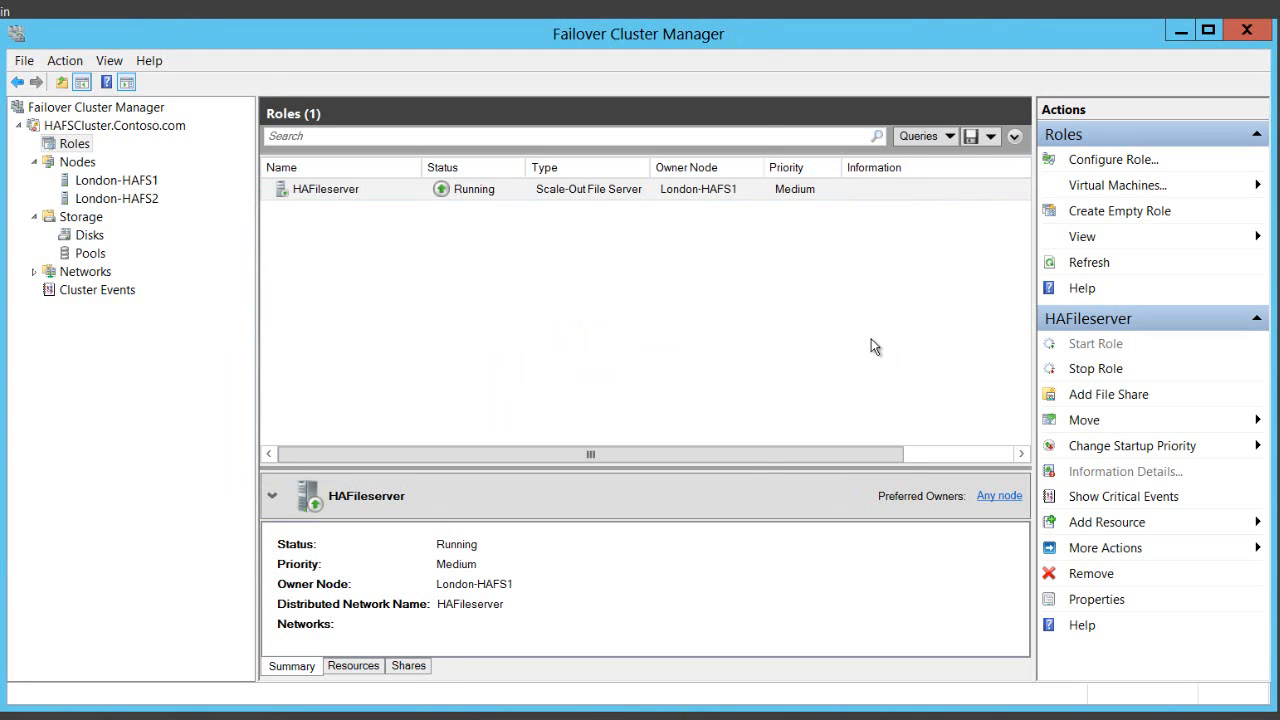
Step: Begin a new share on HAFileserver with the SMB Share - Applications profile
click(1108, 394)
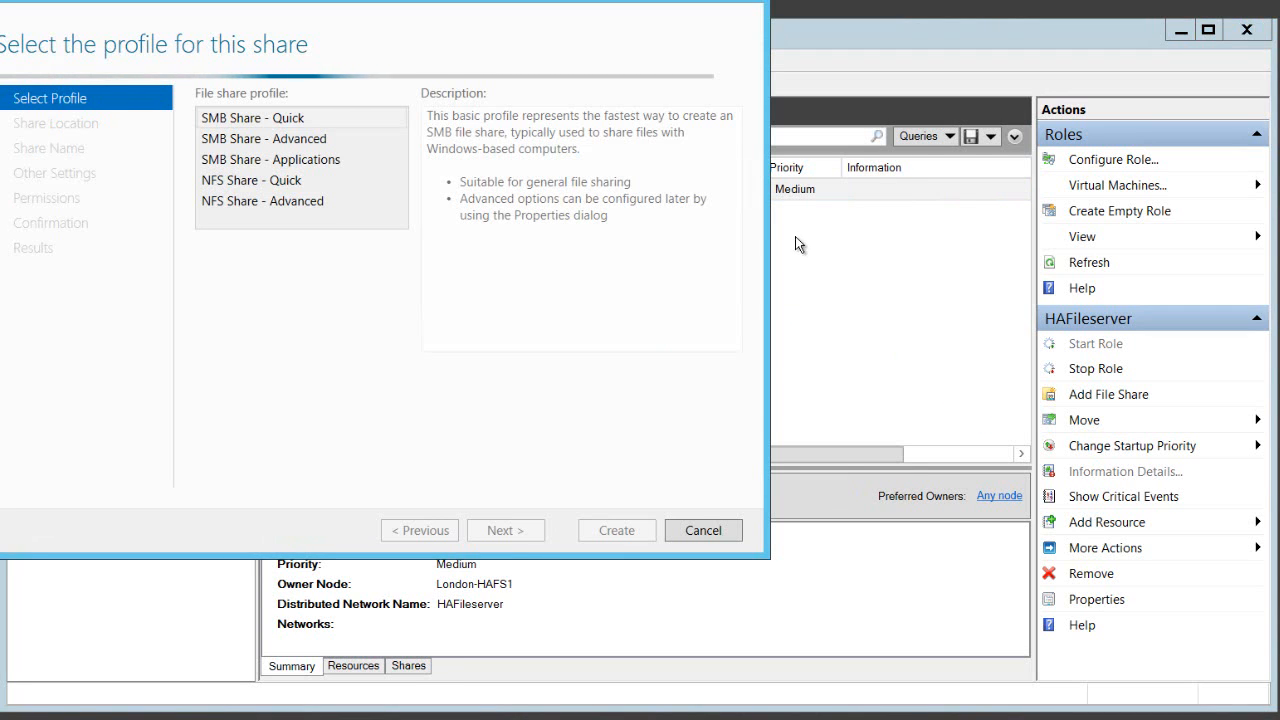
click(253, 117)
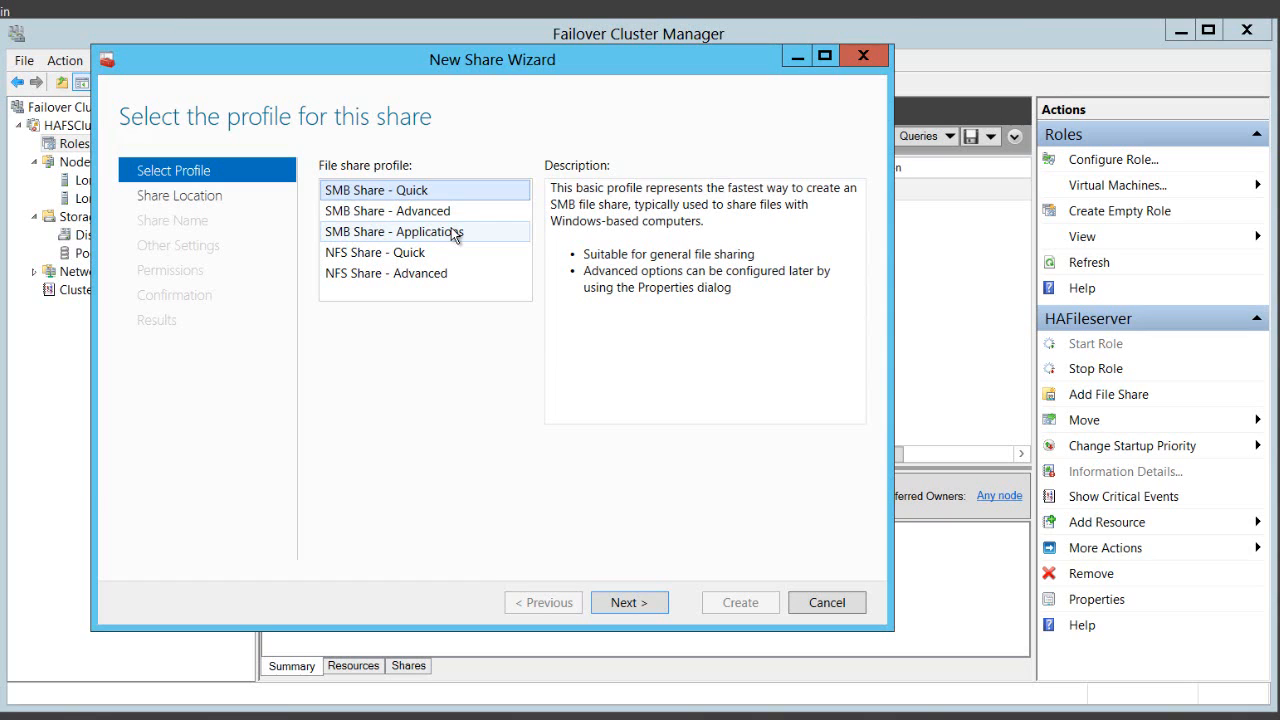
click(394, 231)
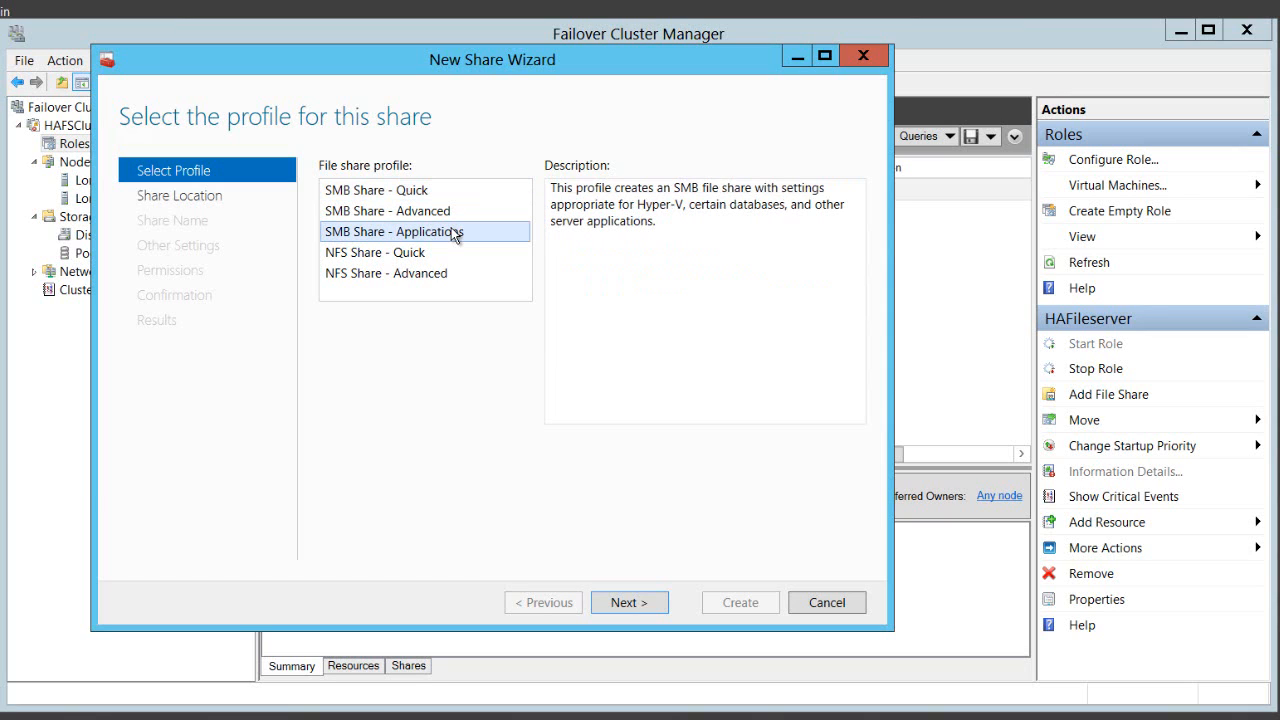
mouse_move(457, 245)
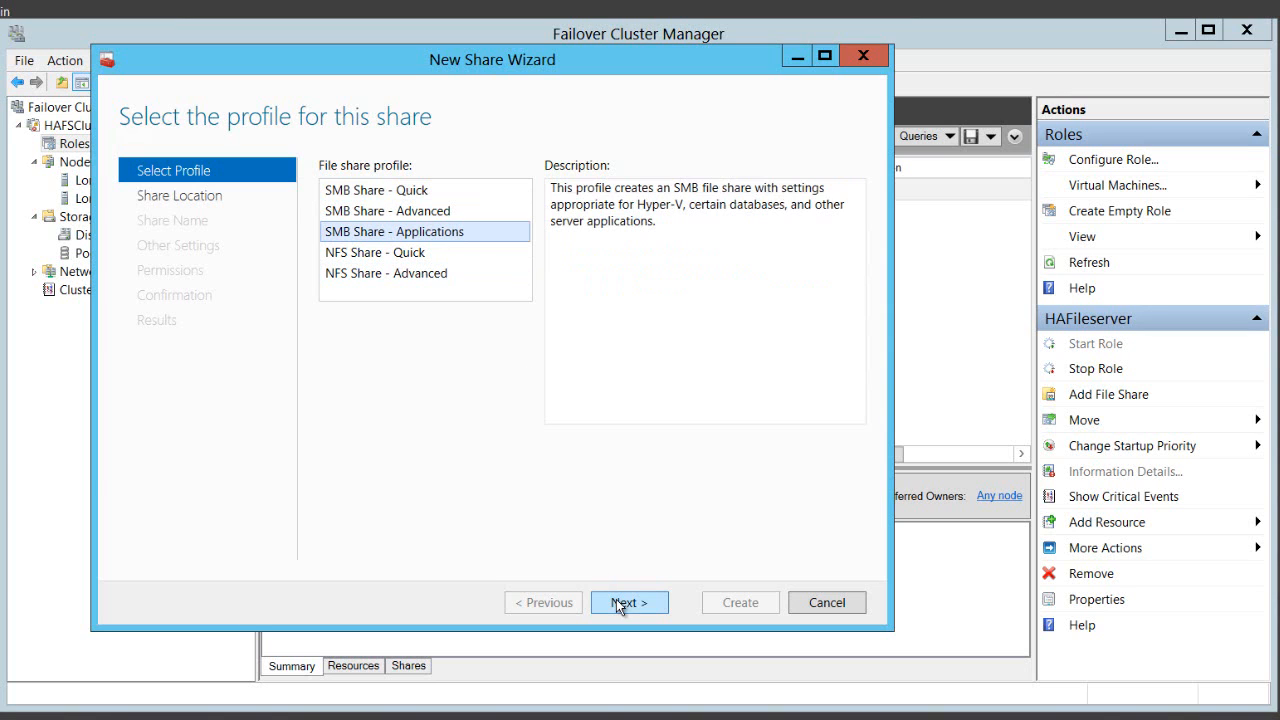
click(629, 602)
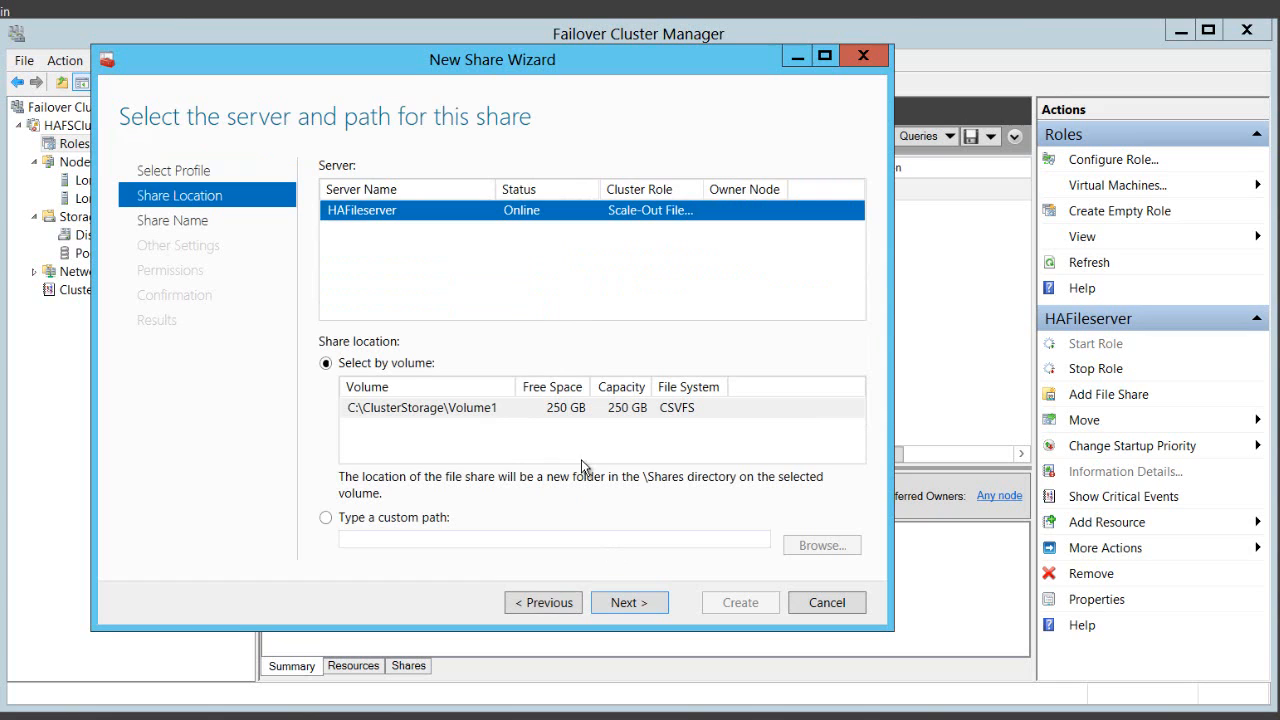
mouse_move(615, 570)
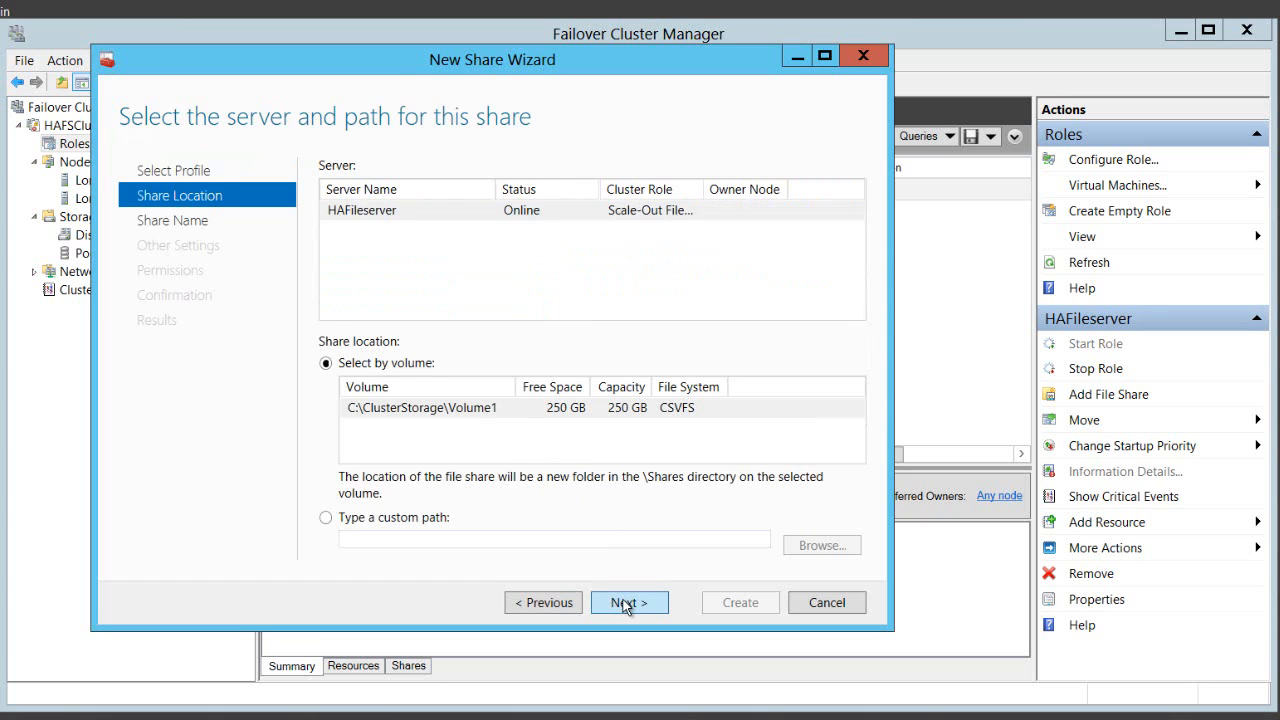
Step: Place the share on C:\ClusterStorage\Volume1 of HAFileserver and name it VMShare
click(629, 602)
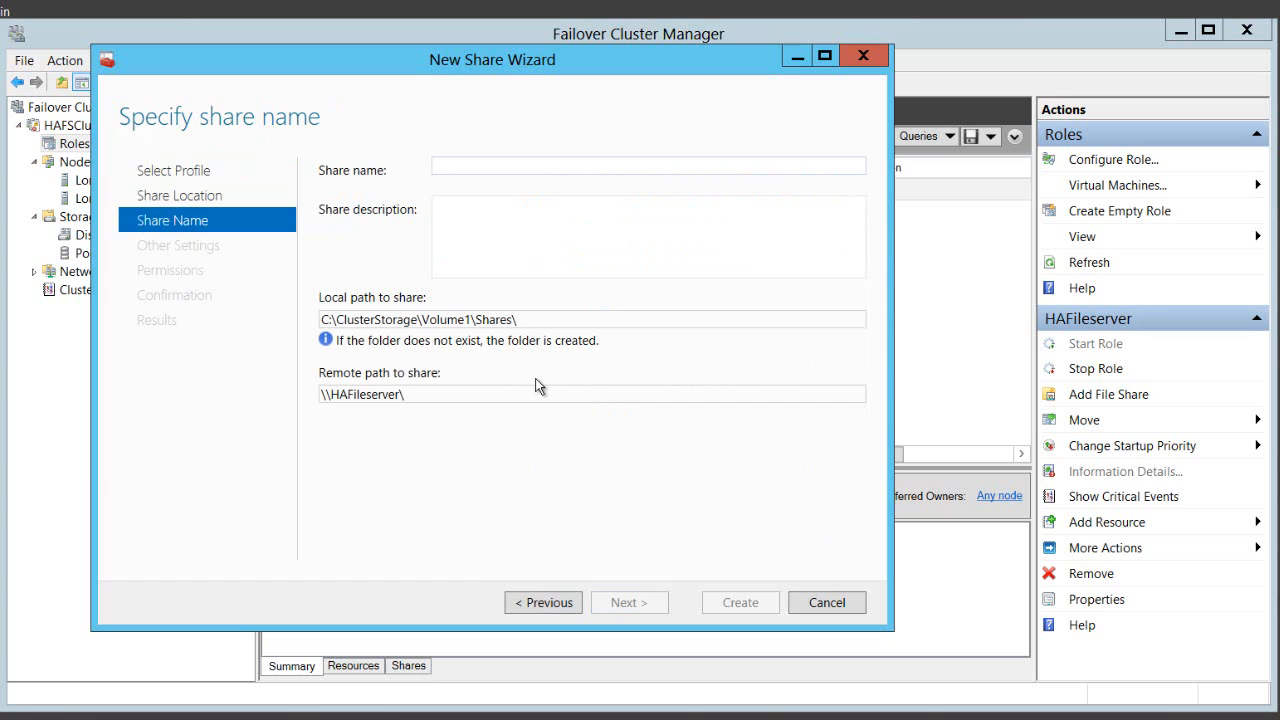
text(V)
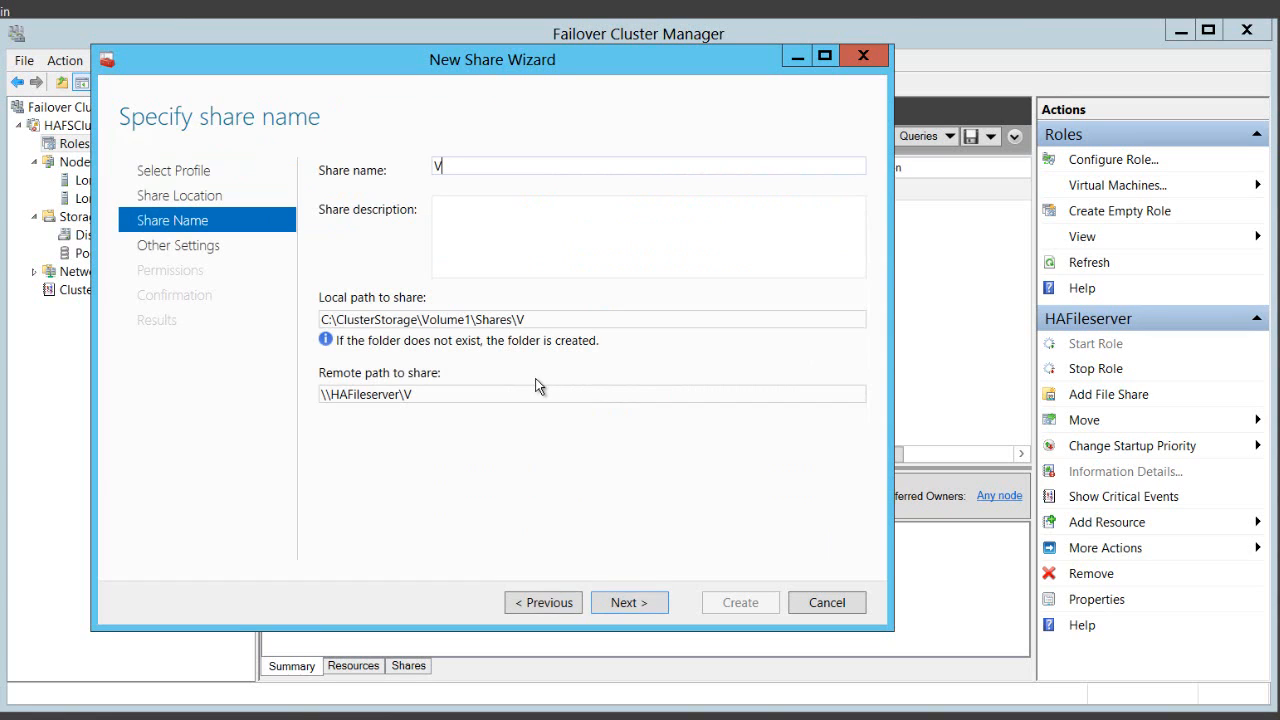
text(MShare)
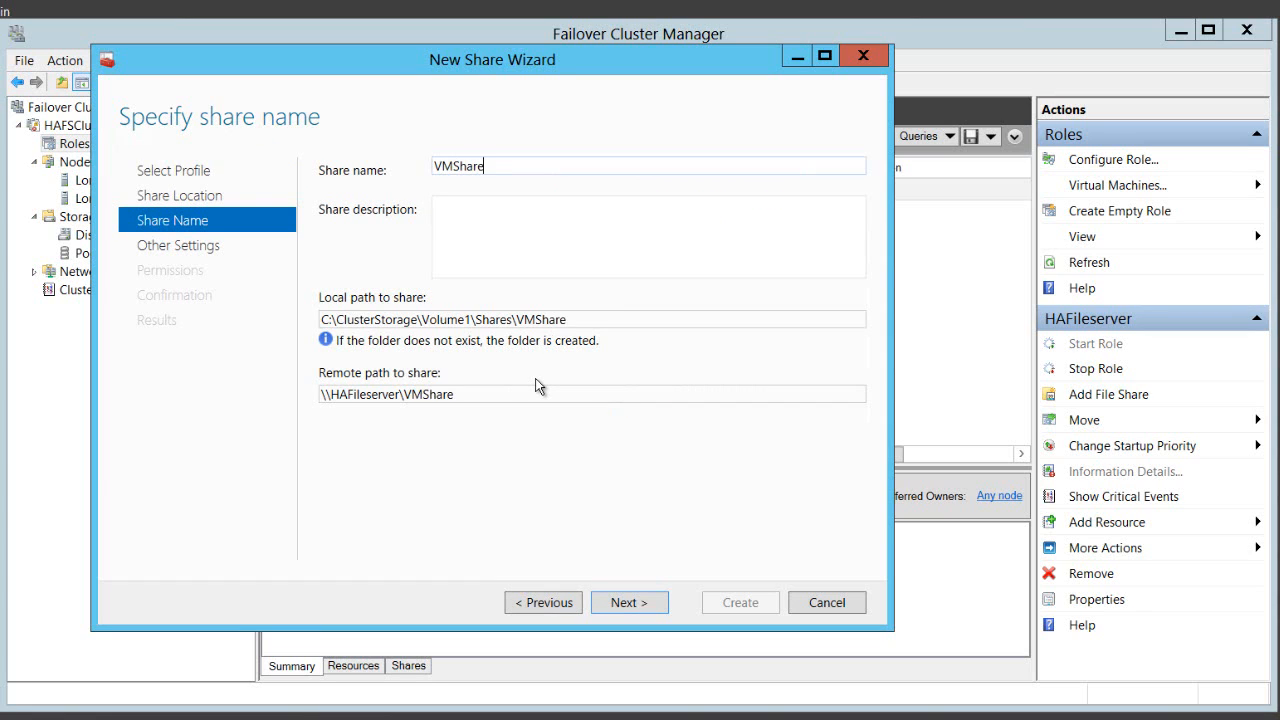
click(629, 602)
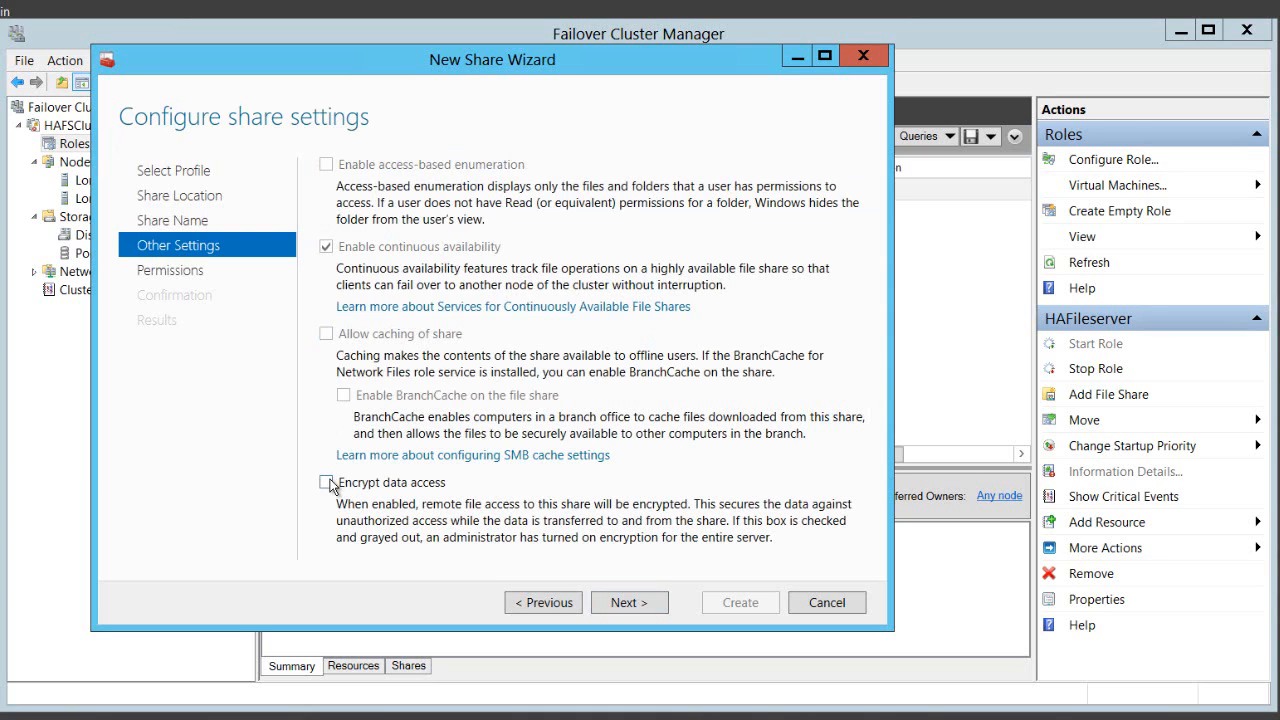
Step: Keep continuous availability and grant CONTOSO\Hyper-V-Servers Full Control on the VMShare folder
click(629, 602)
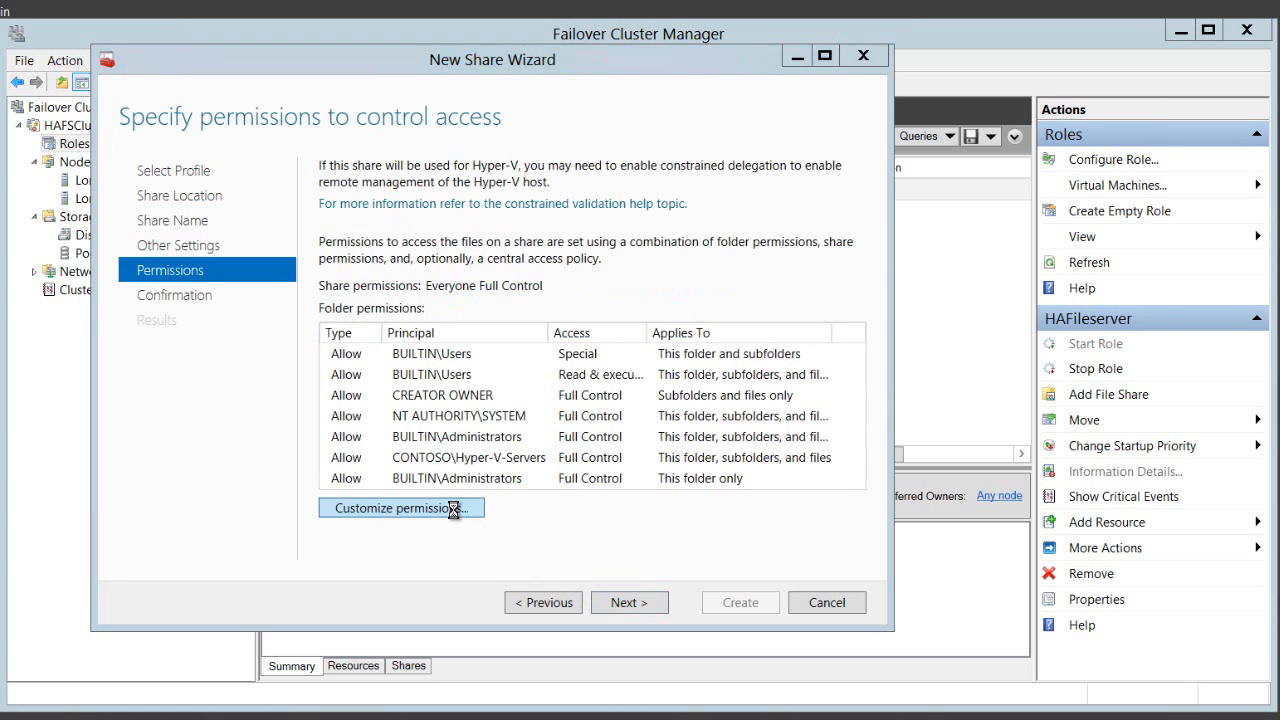
click(400, 508)
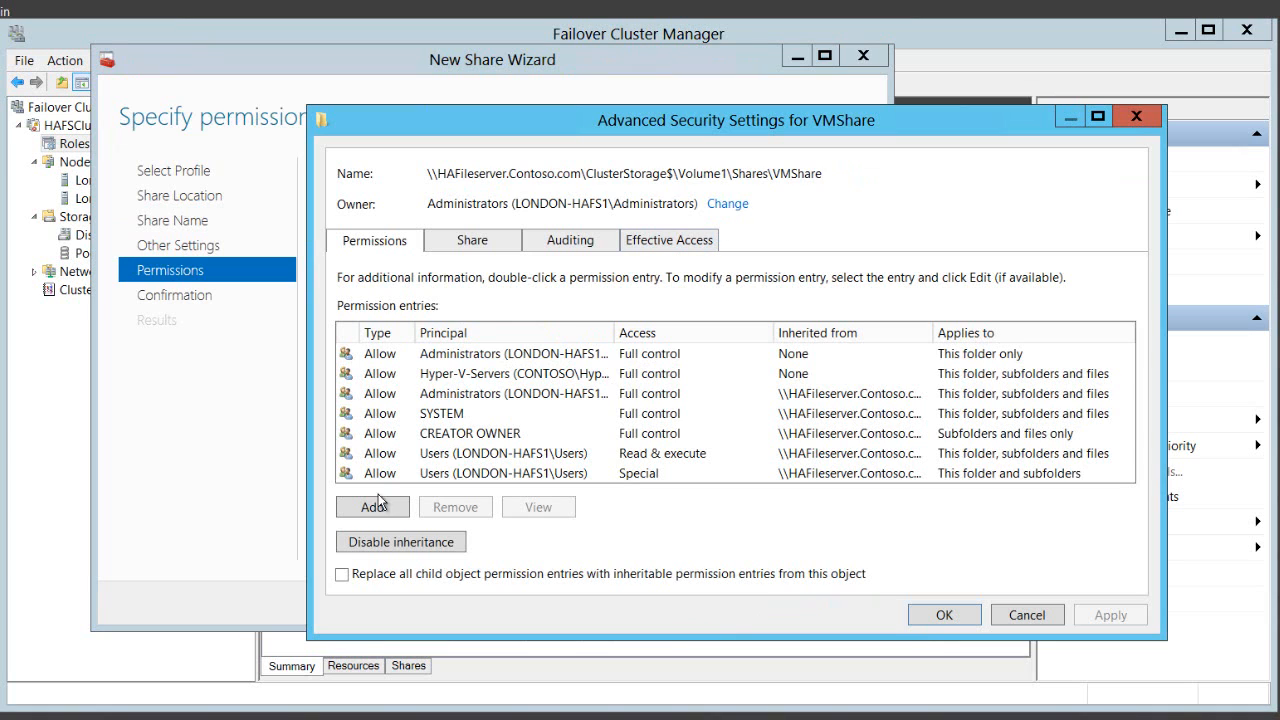
click(371, 506)
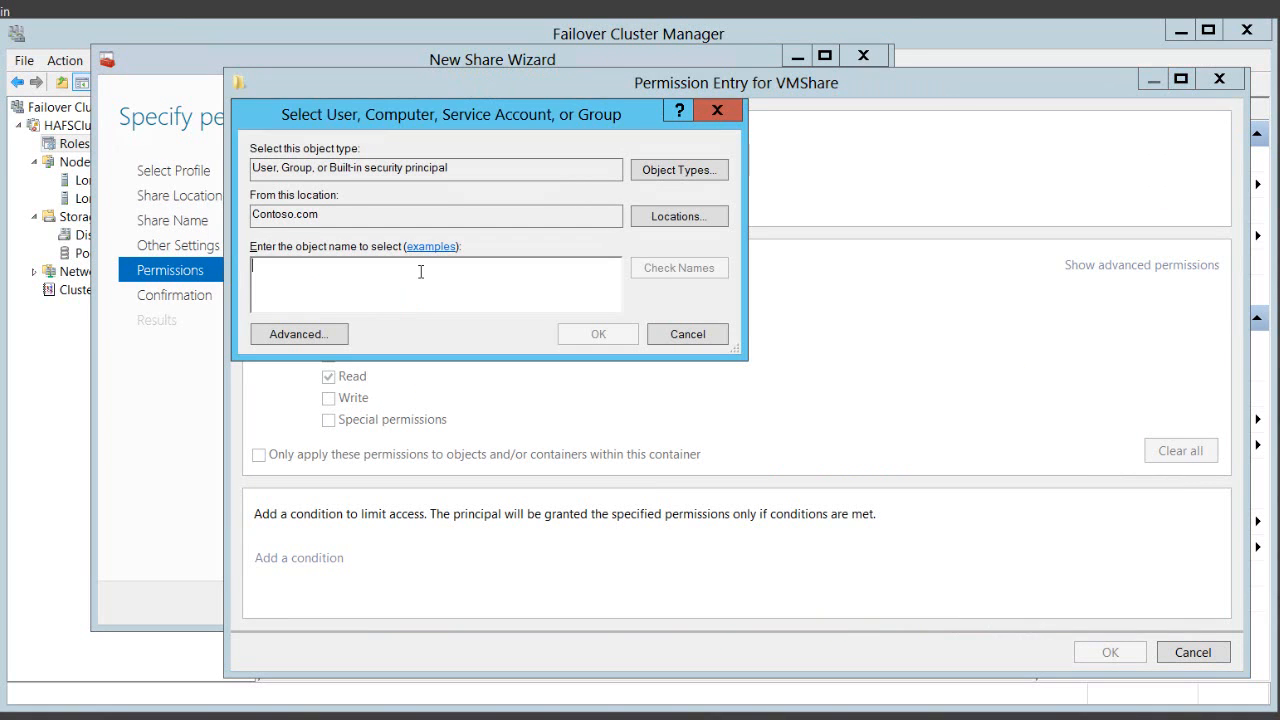
text(hyper-v)
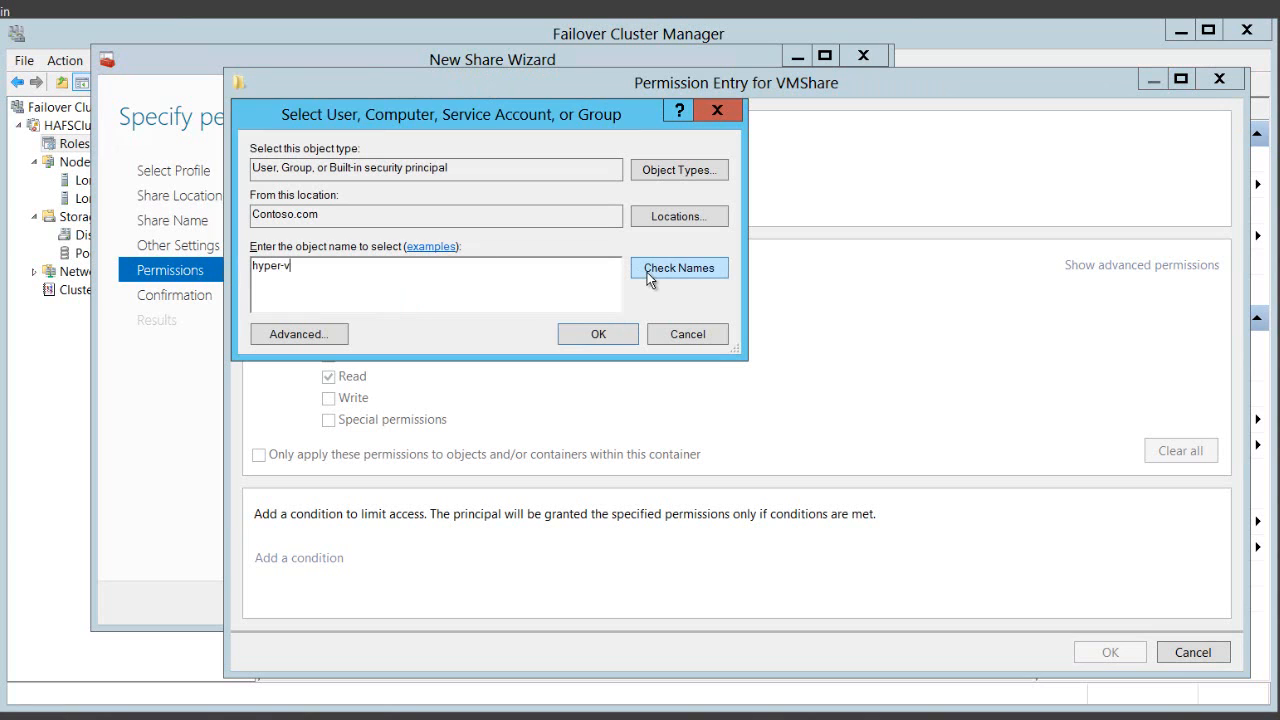
click(679, 267)
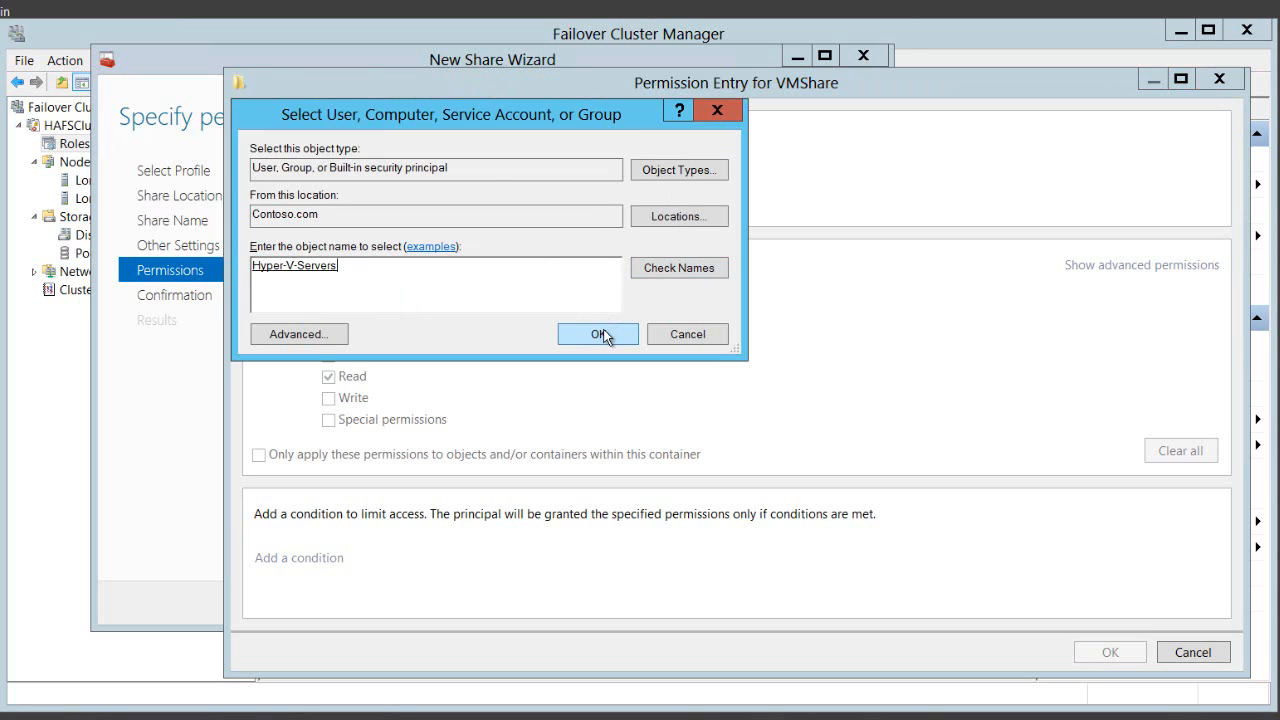
click(597, 334)
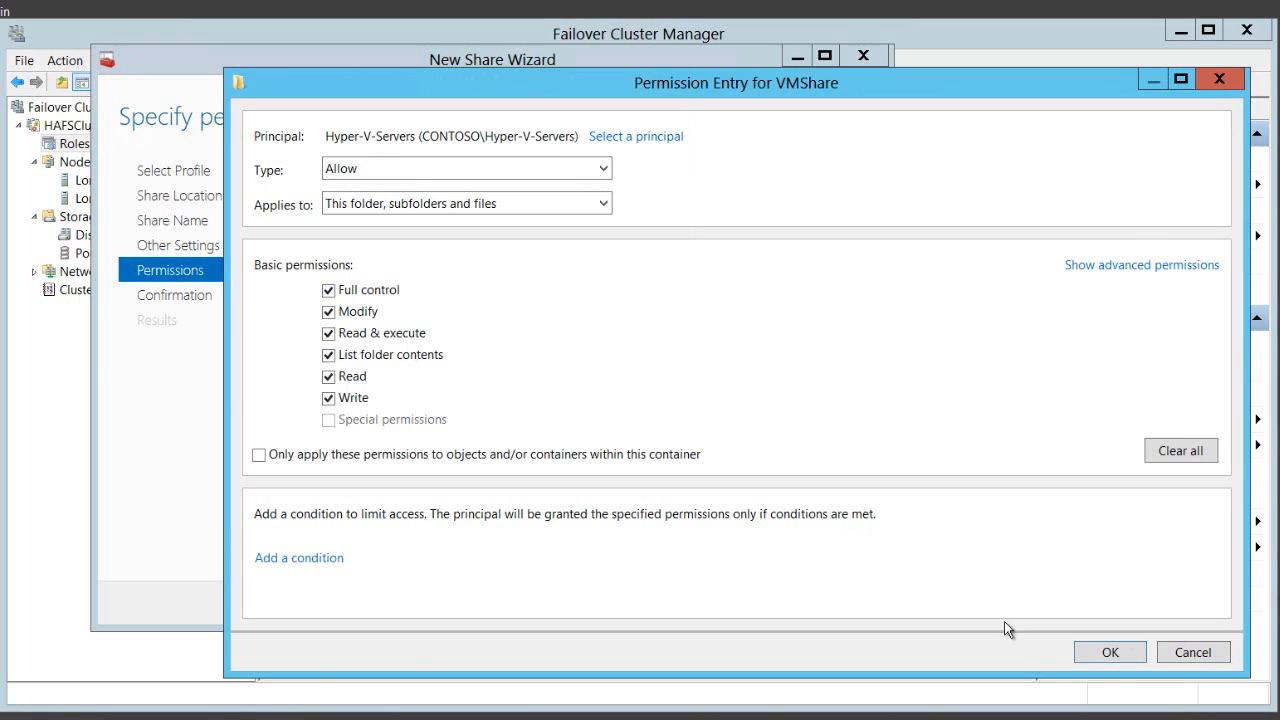
click(1109, 651)
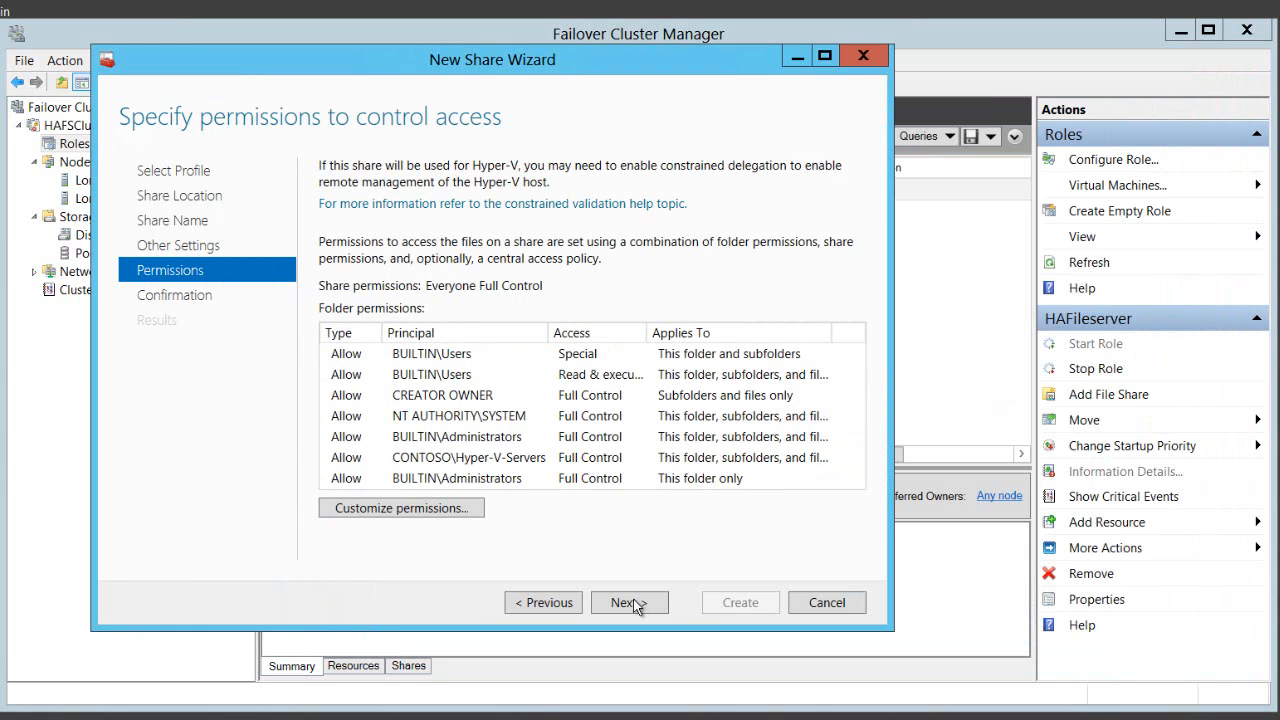
Step: Confirm and create the VMShare share, then view HAFileserver's Shares list
click(628, 602)
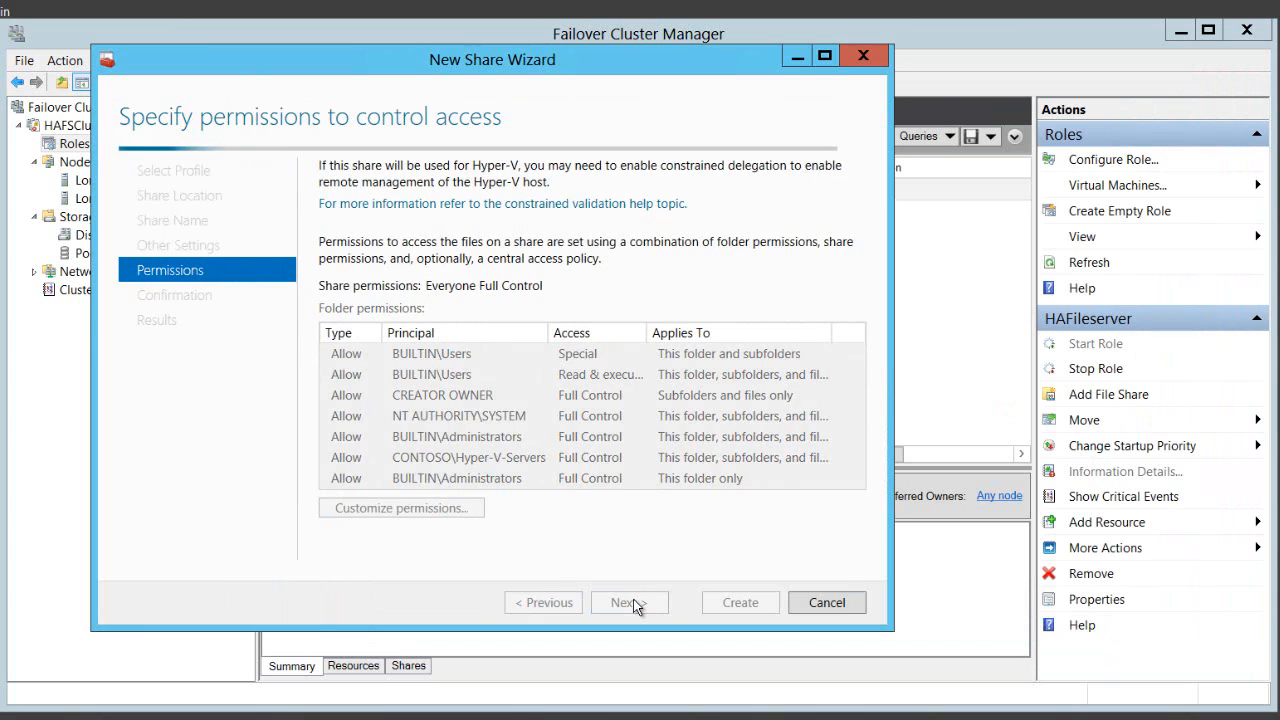
click(629, 602)
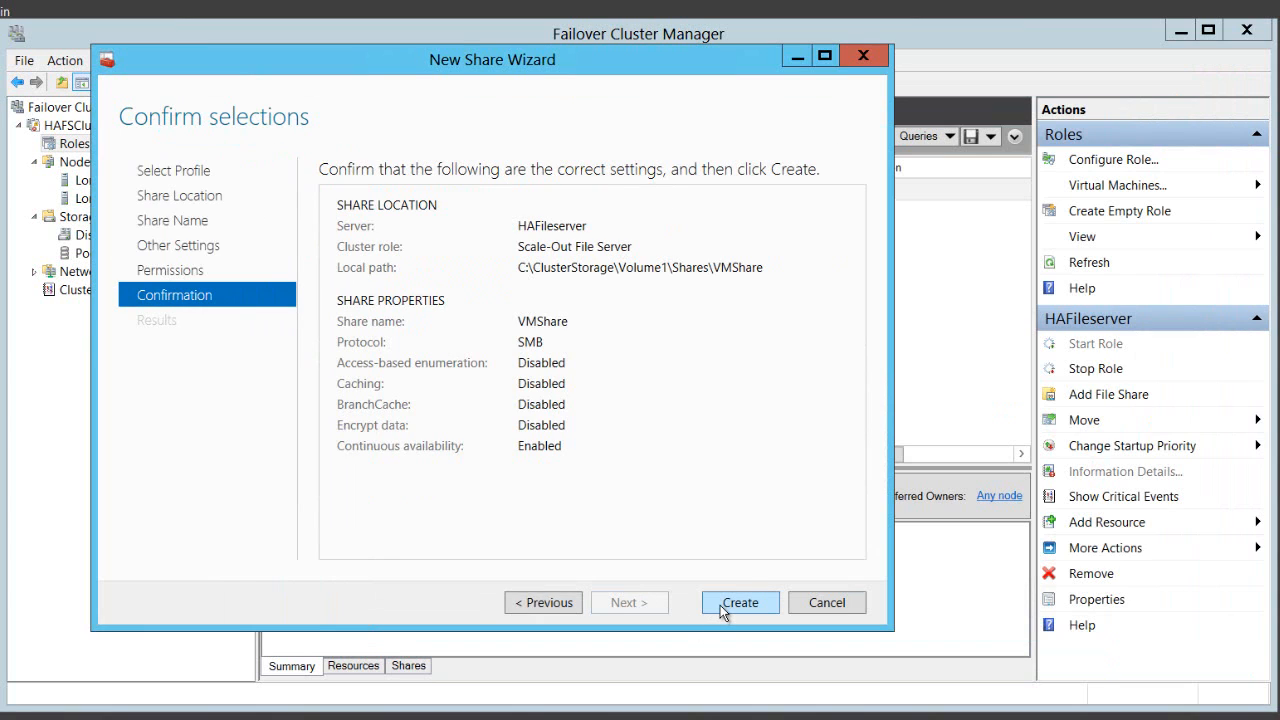
click(740, 602)
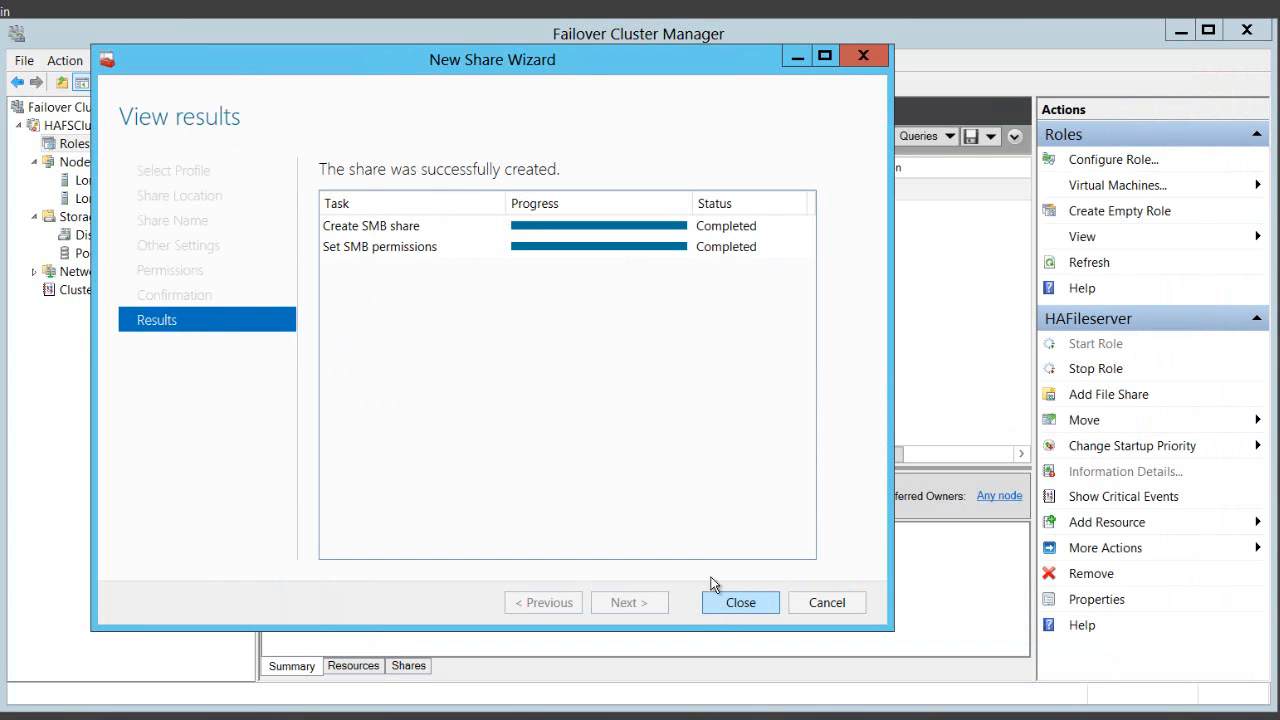
click(740, 602)
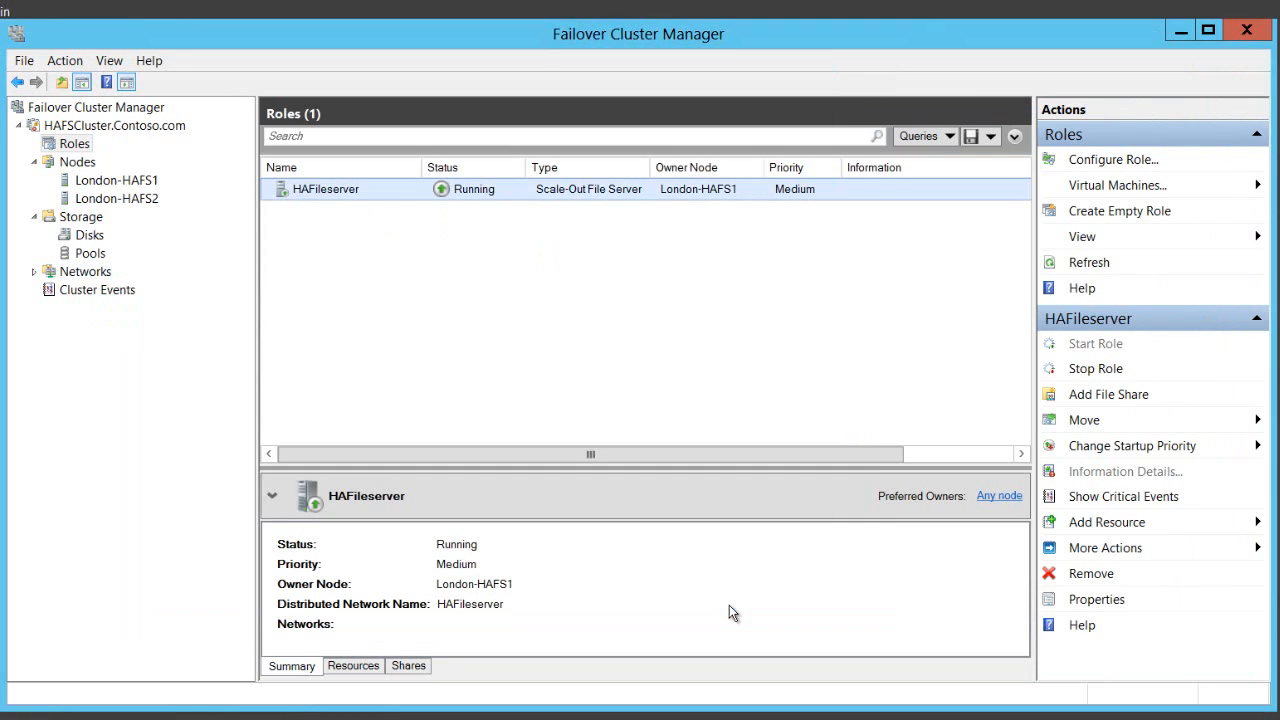
mouse_move(408, 665)
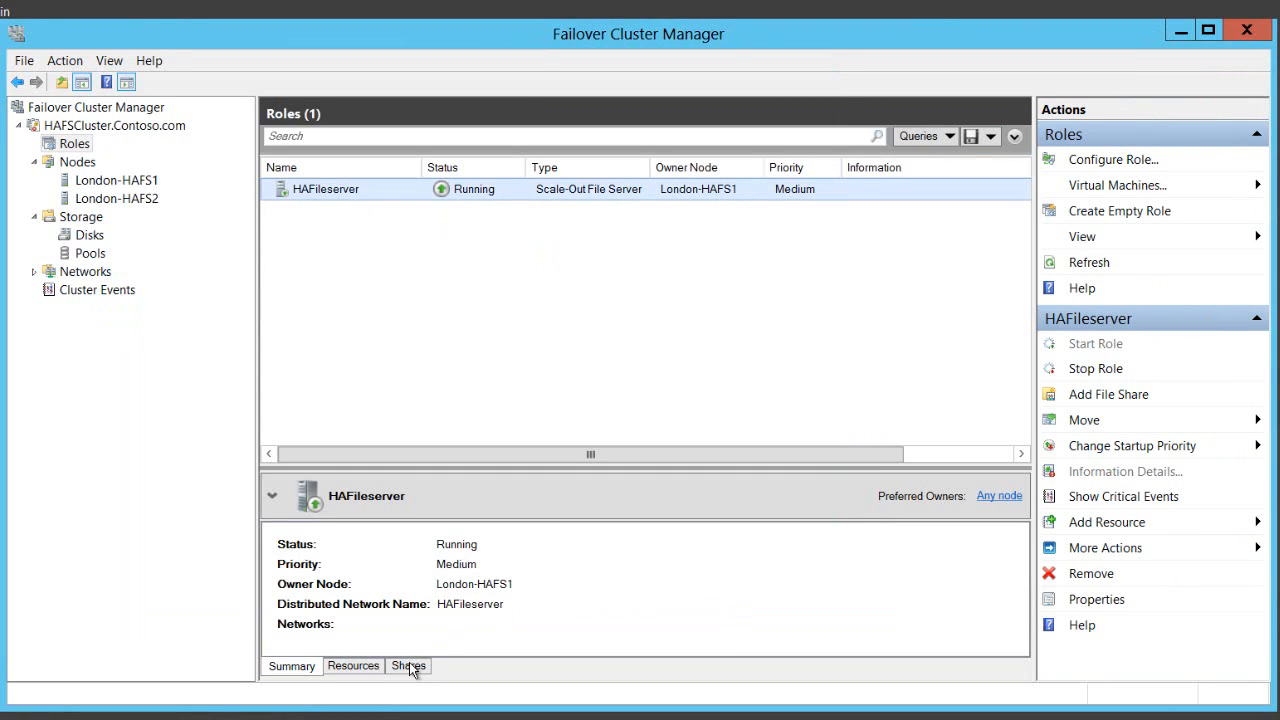
click(408, 665)
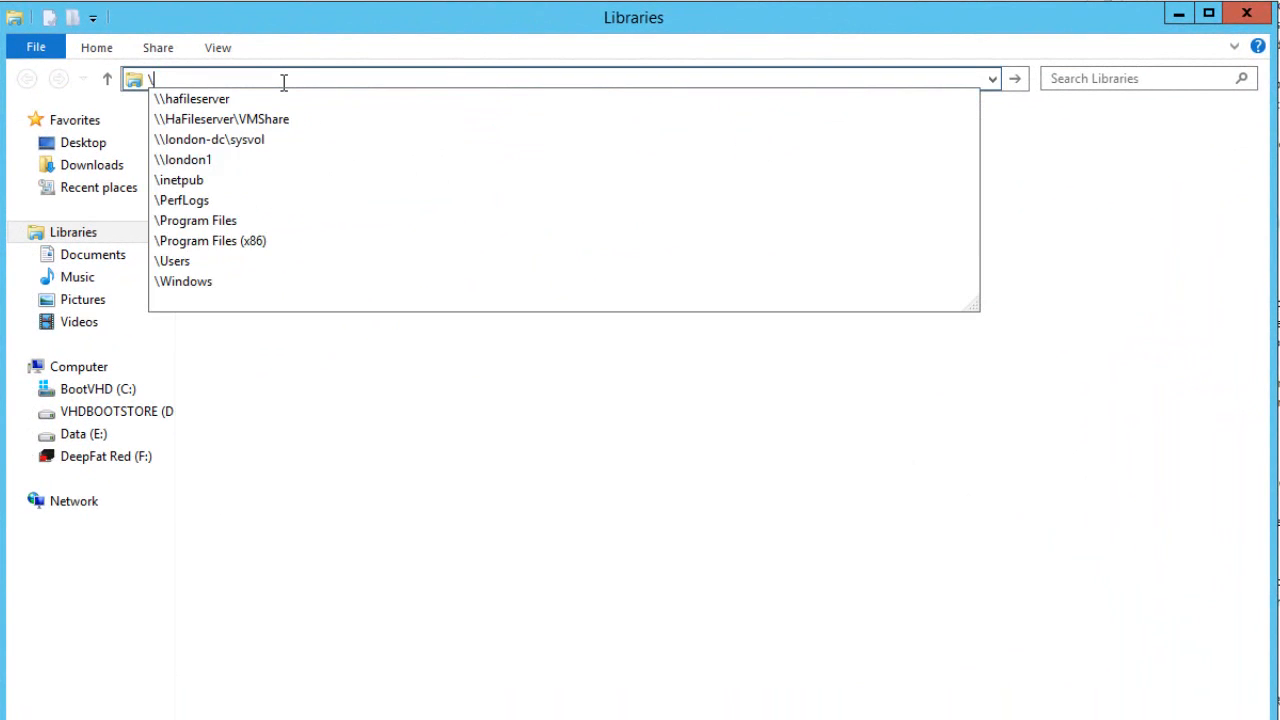
Step: Enter the \\hafileserver network path in File Explorer's address bar
text(\hafileserver)
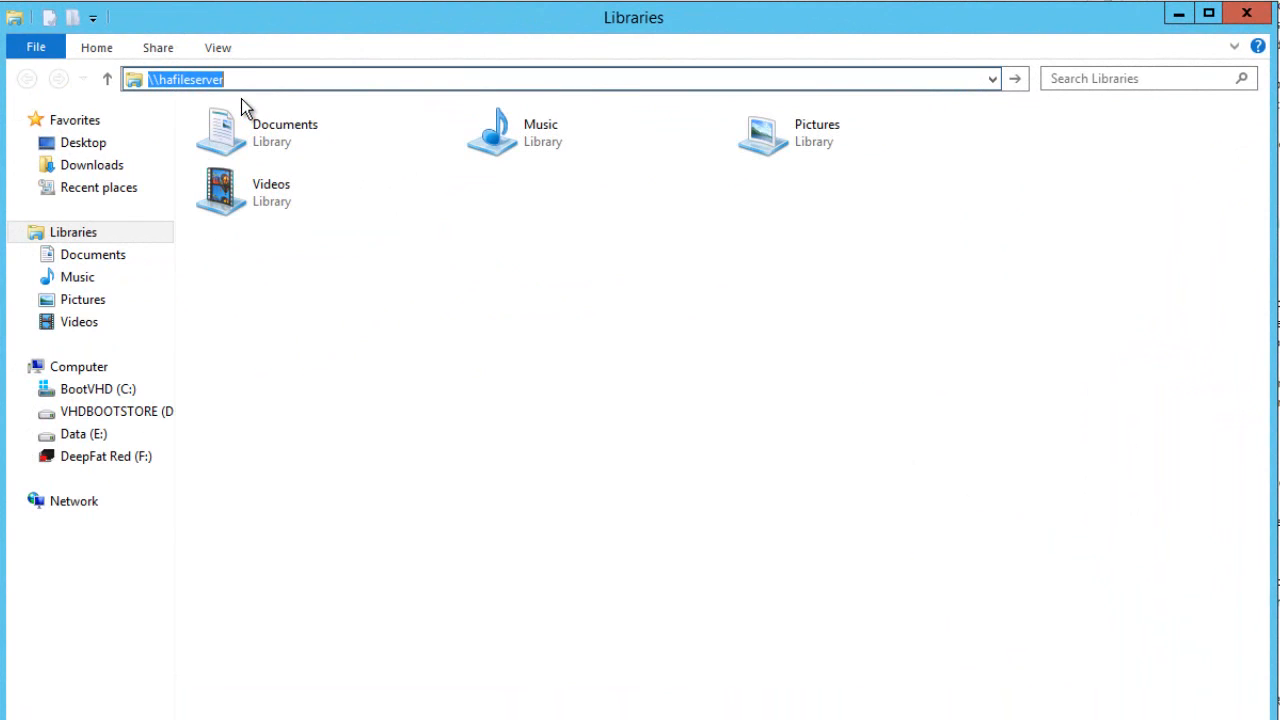
mouse_move(255, 105)
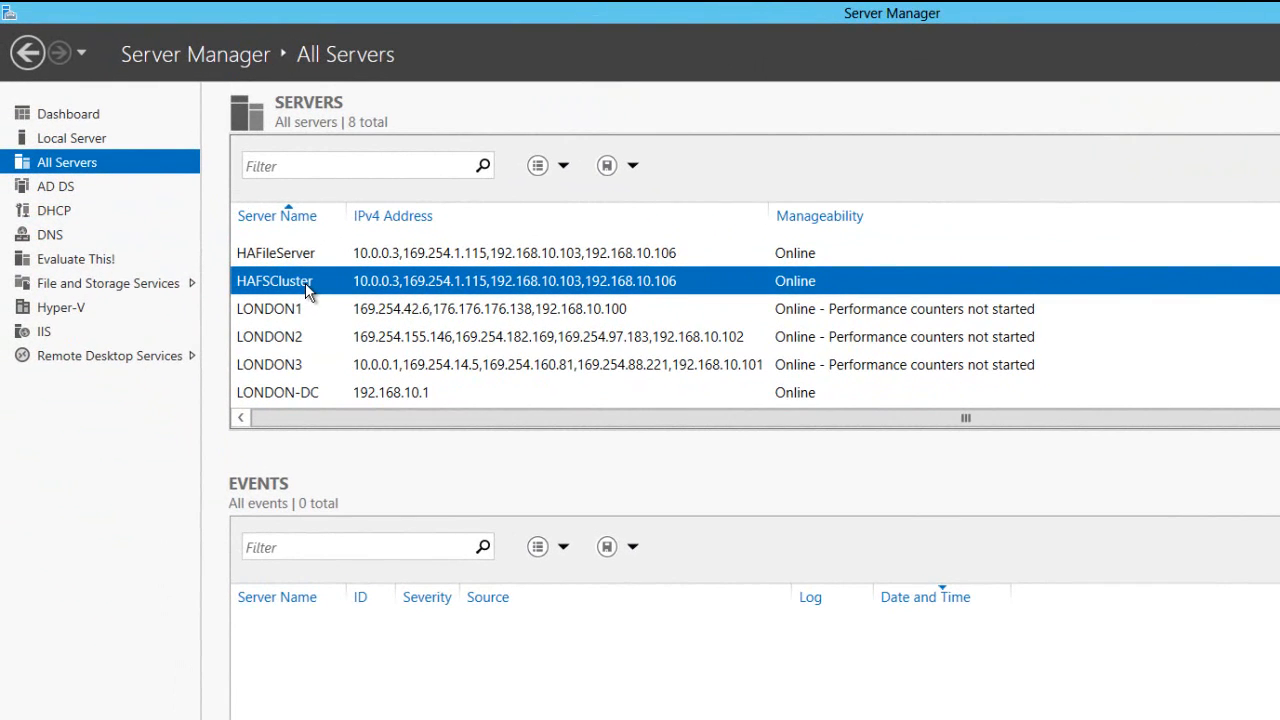
mouse_move(108, 283)
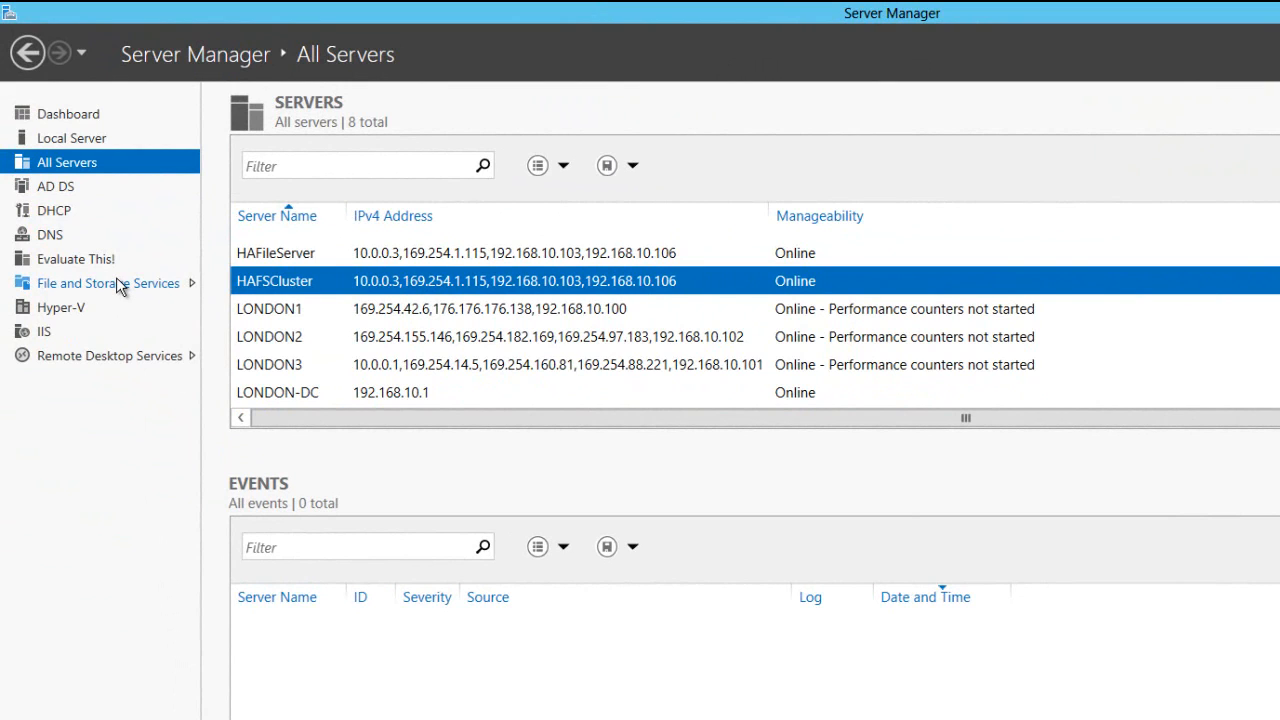
Step: Show the Shares list and select VMShare on HAFileServer to view its volume details
click(108, 283)
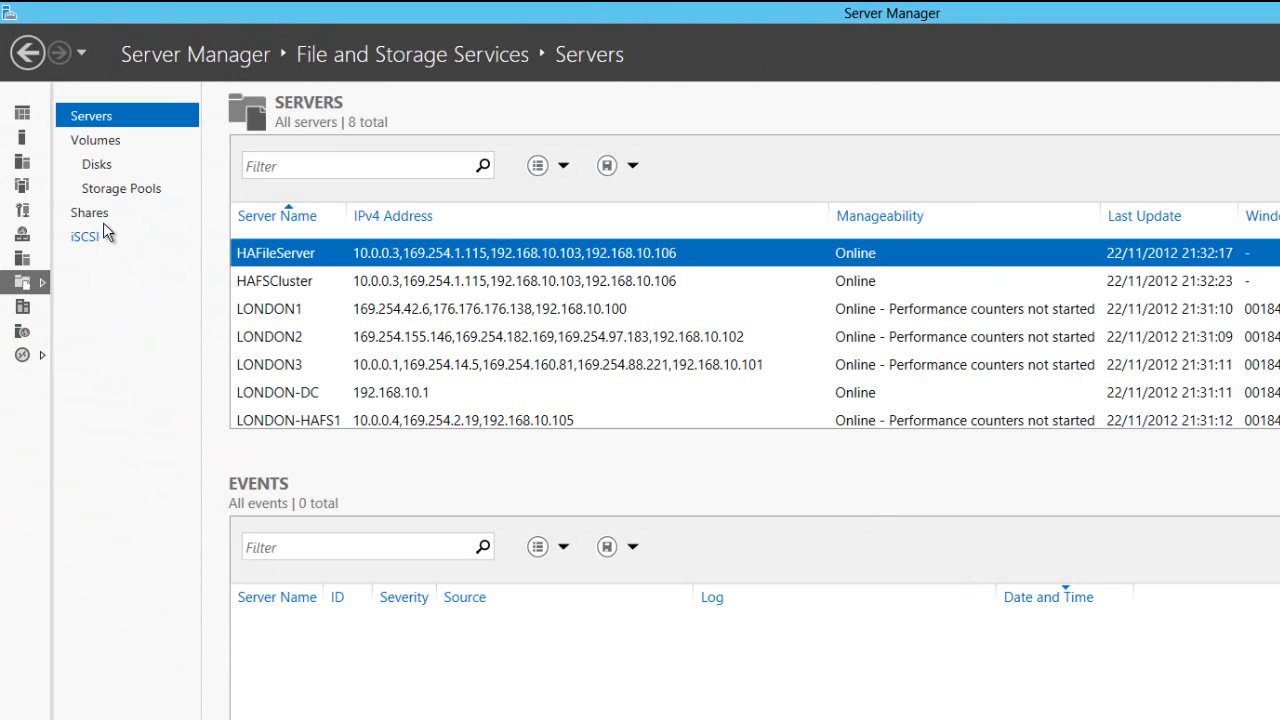
click(89, 212)
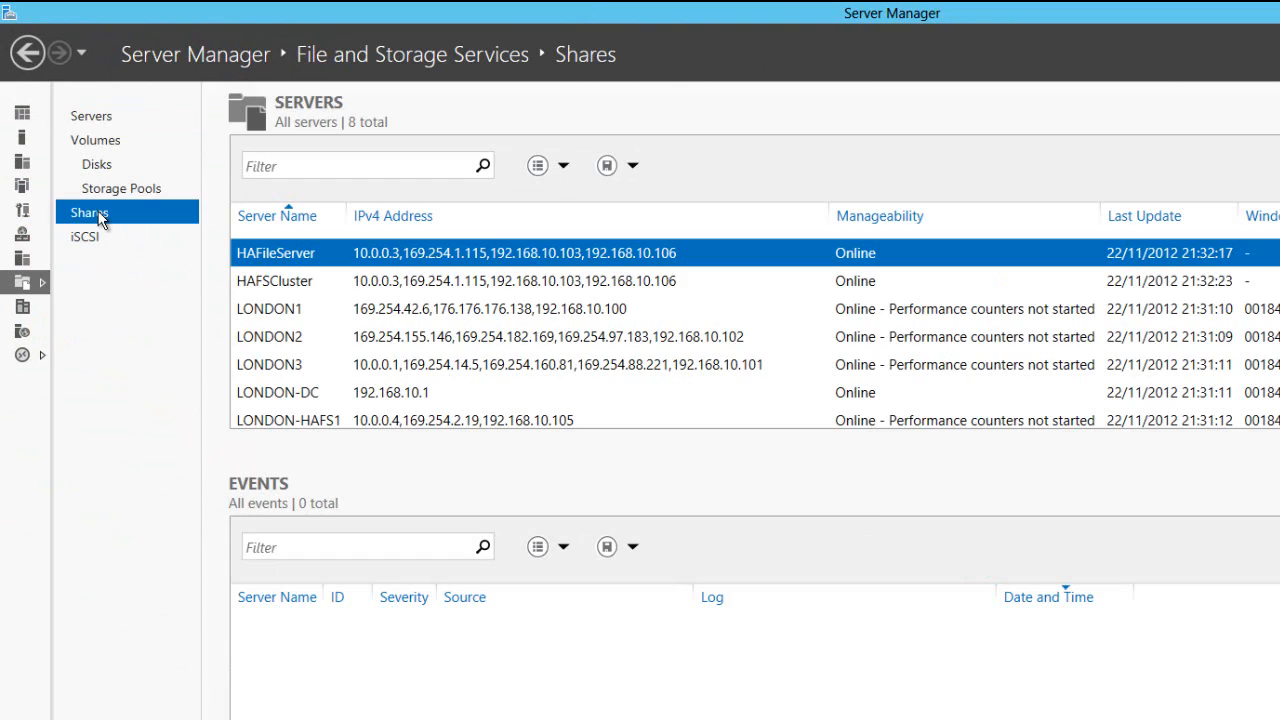
click(89, 212)
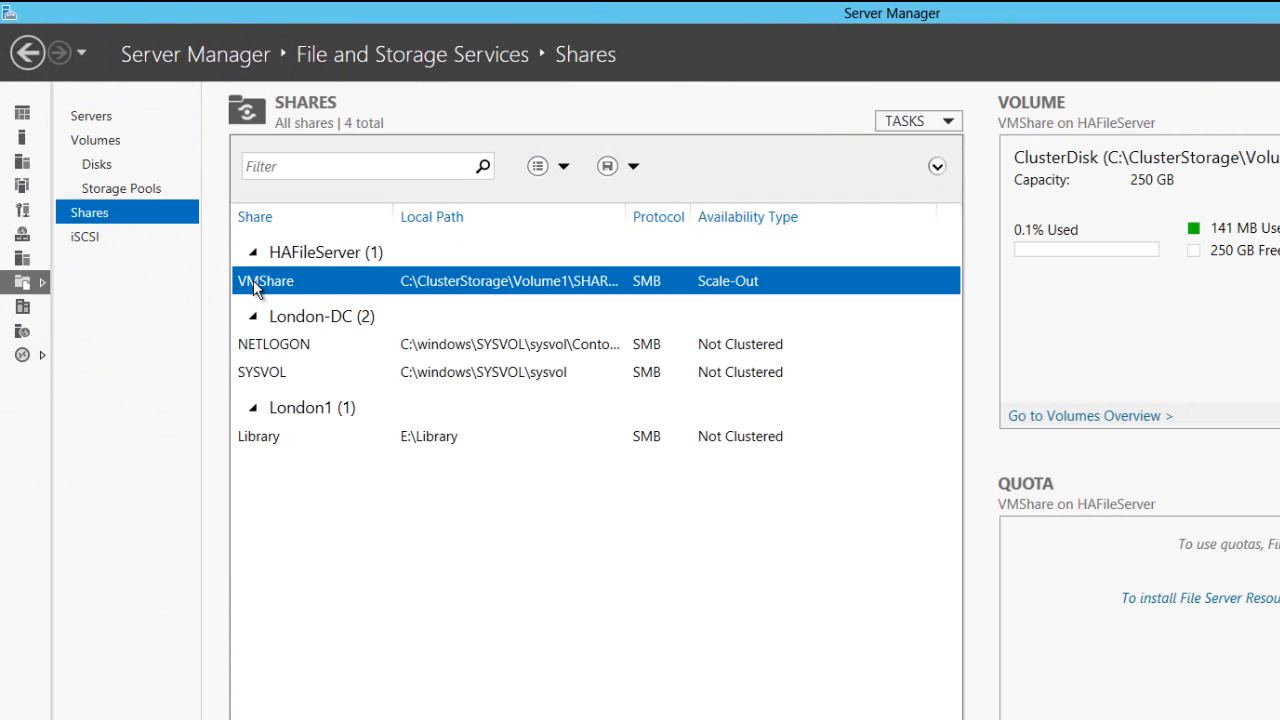
click(1246, 13)
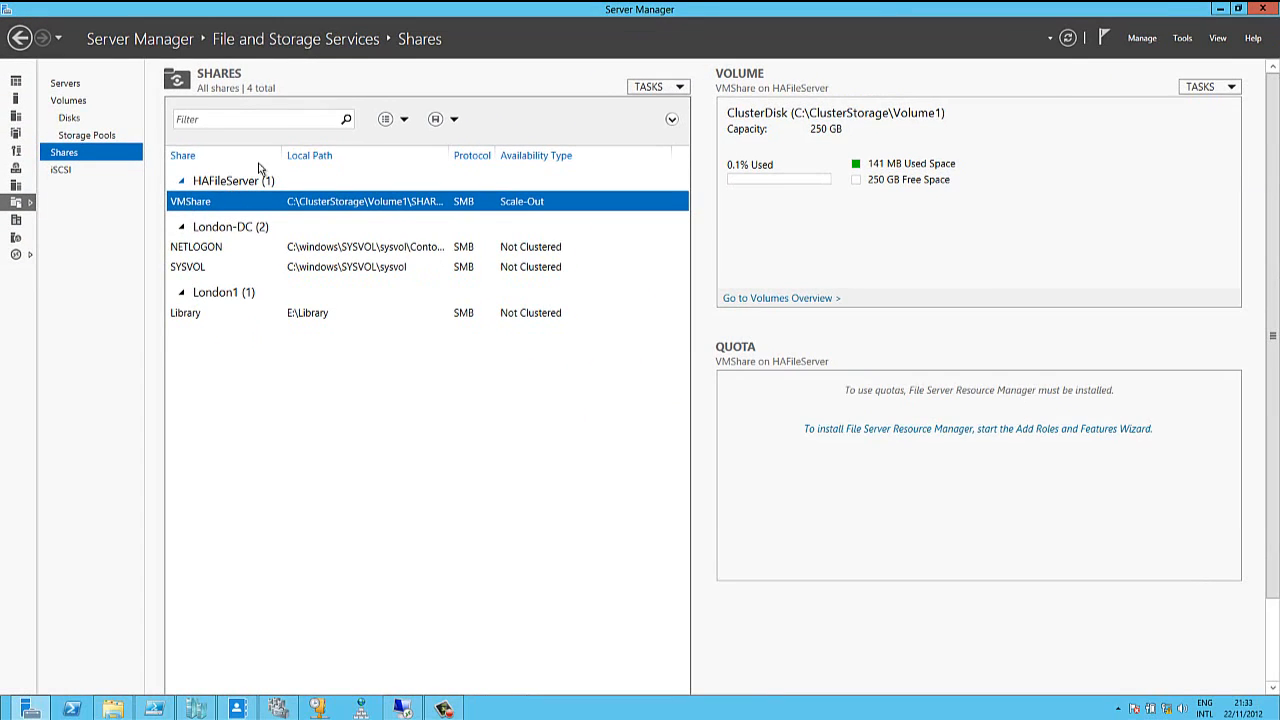
mouse_move(963, 85)
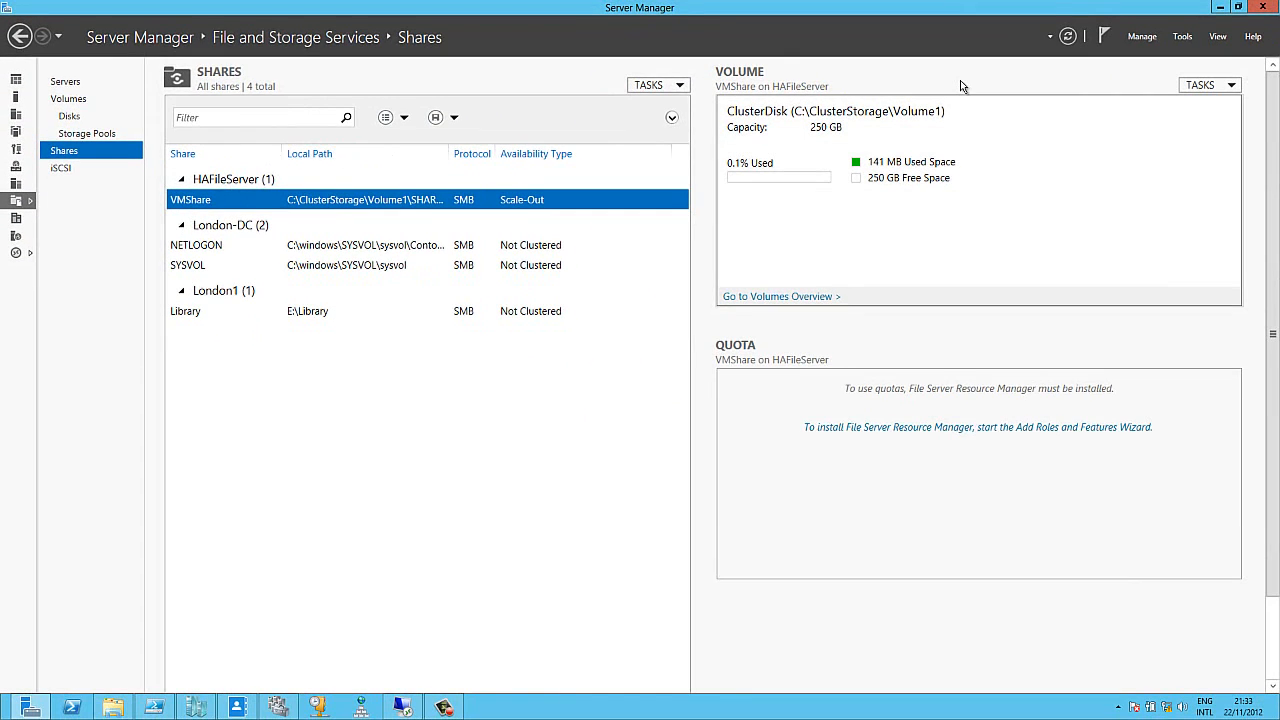